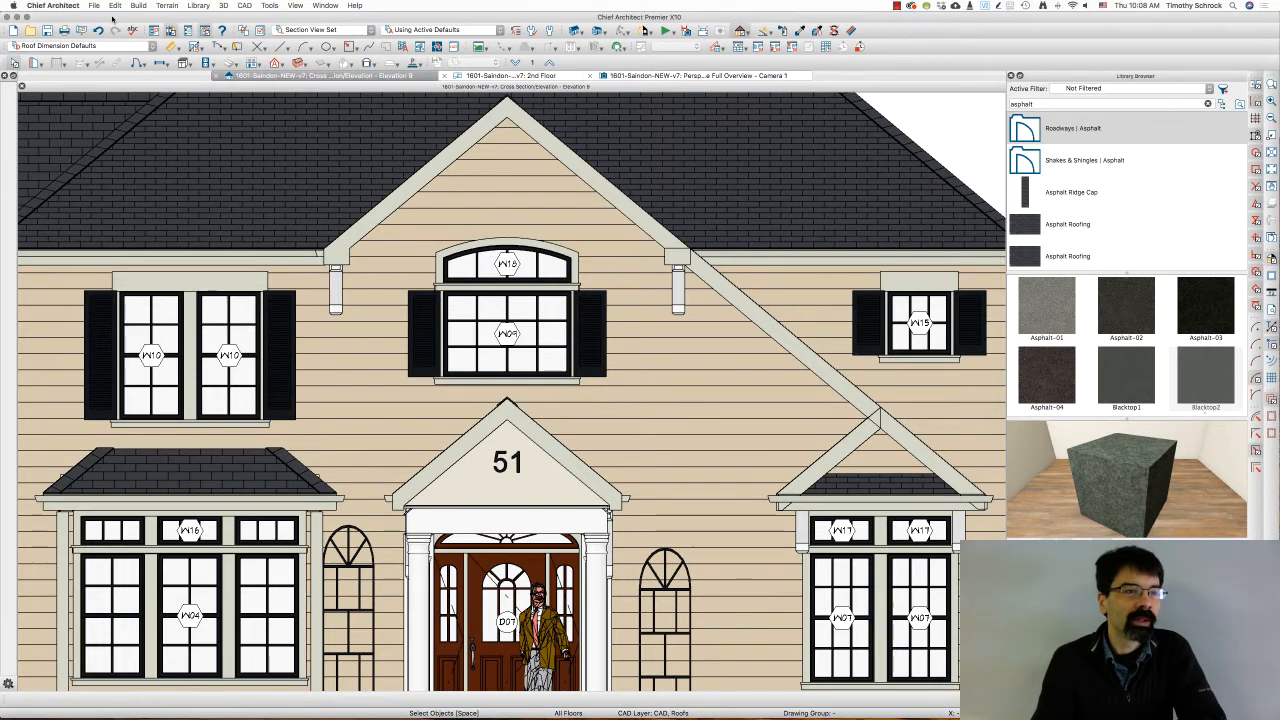
# - Start the Wall Material Region tool from Build > Wall
pyautogui.click(138, 5)
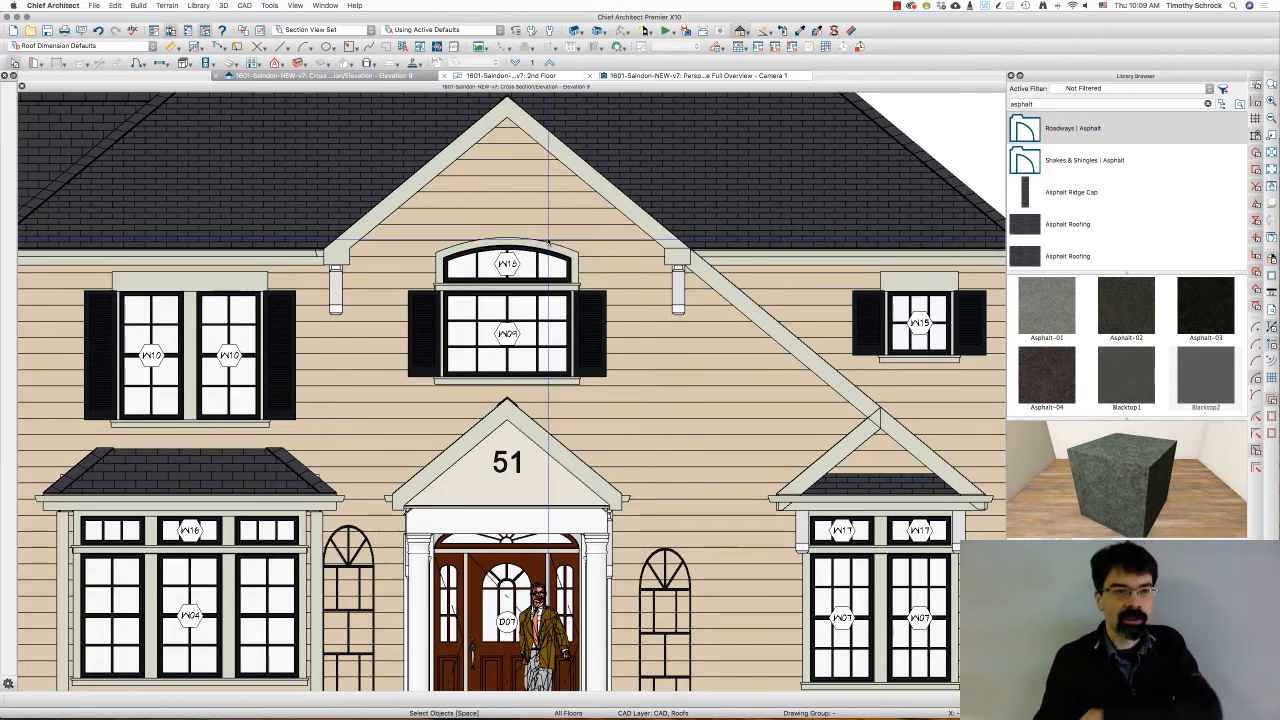
pyautogui.click(116, 5)
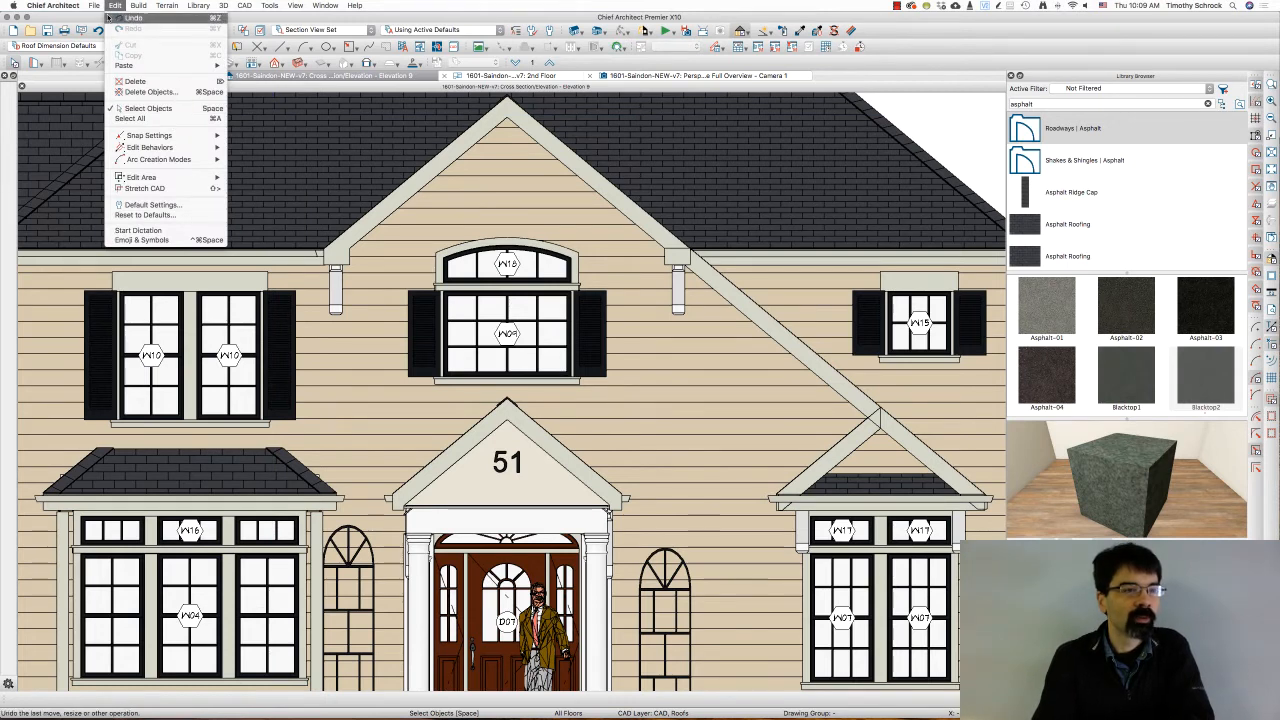
pyautogui.click(138, 5)
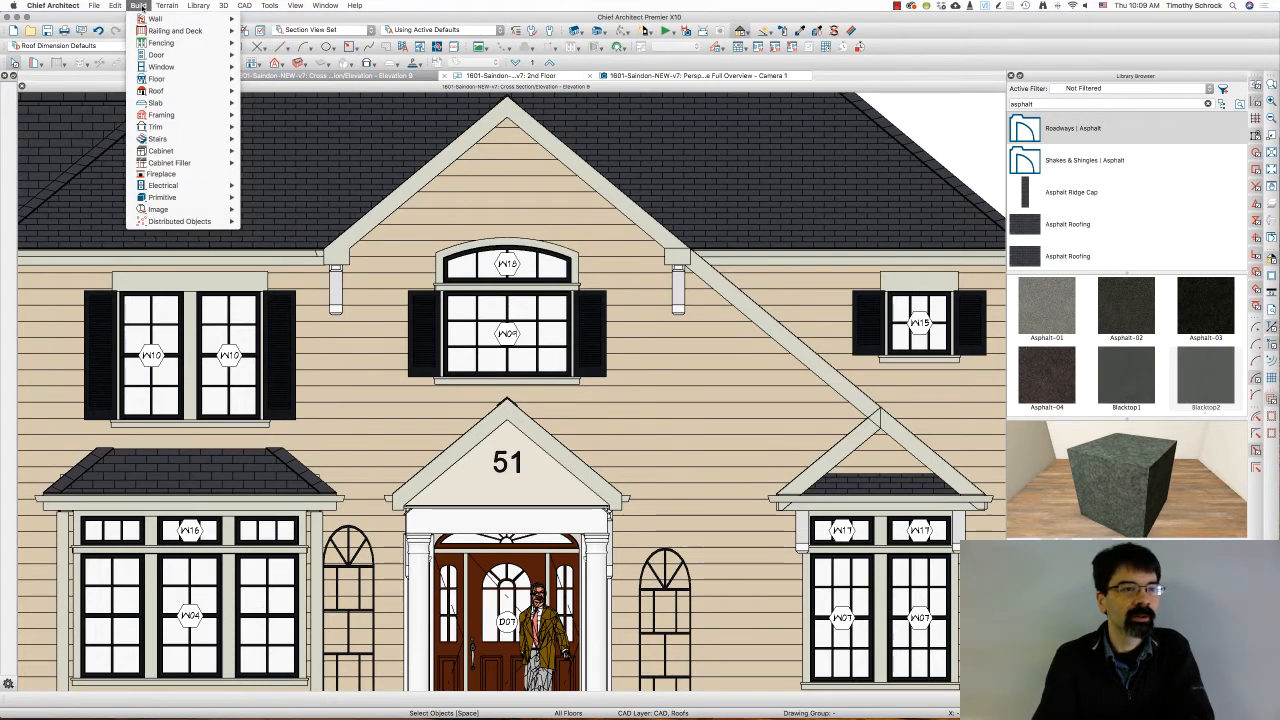
pyautogui.click(156, 18)
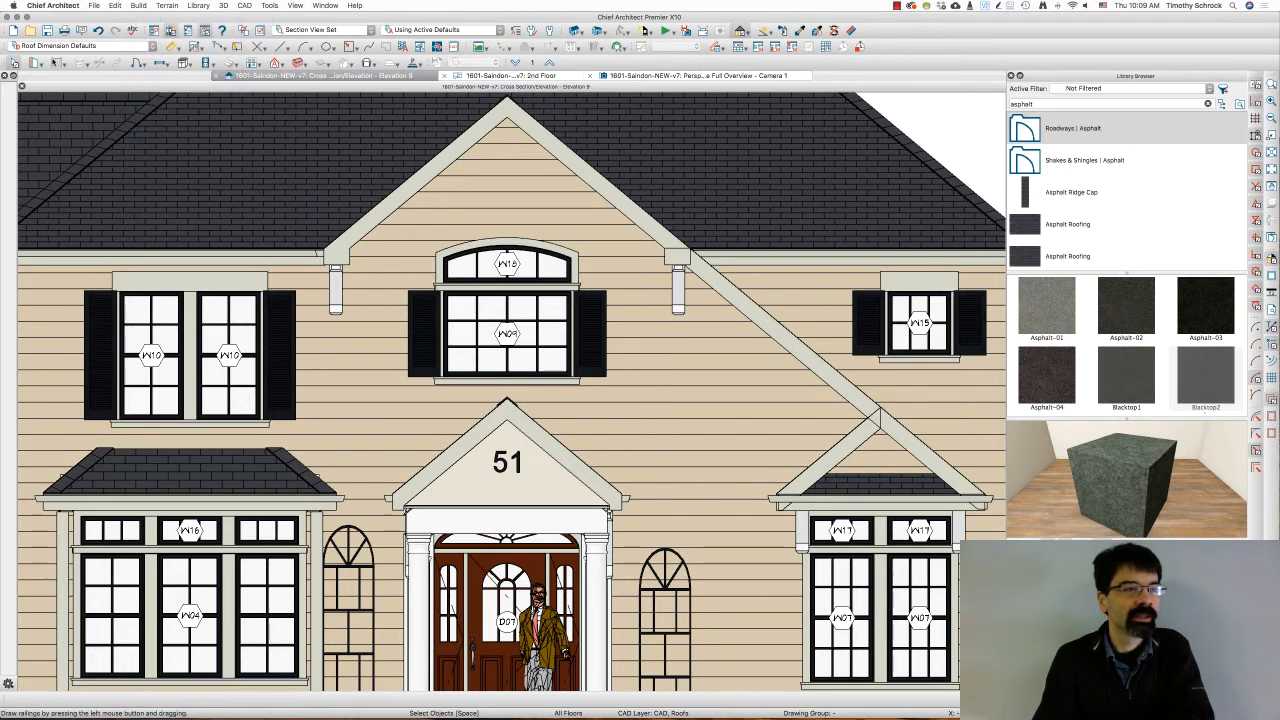
pyautogui.click(34, 63)
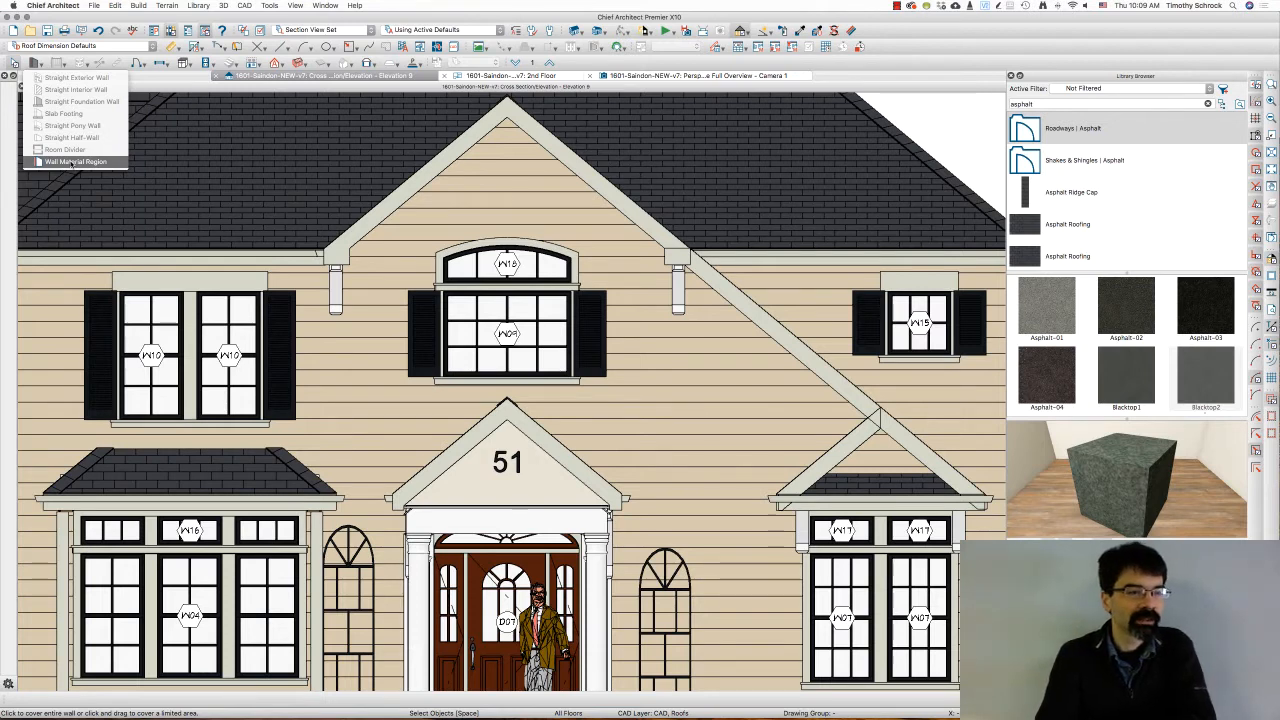
pyautogui.click(75, 162)
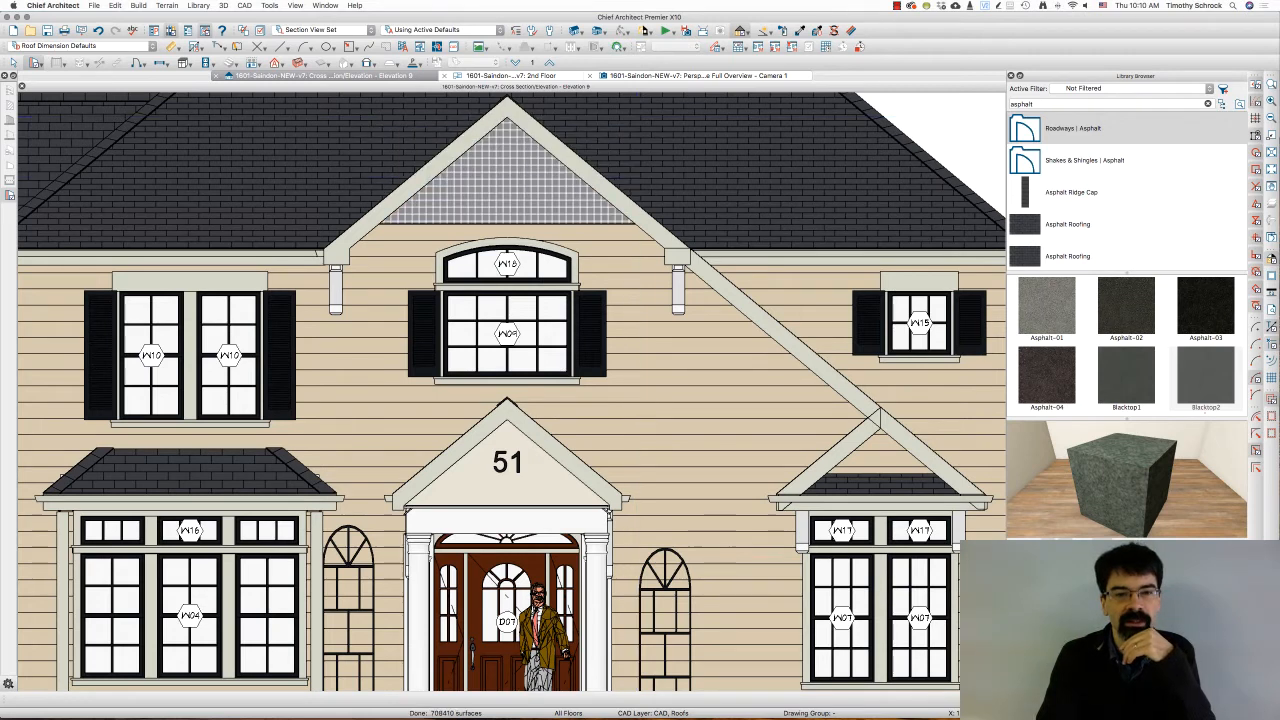
# - Start a CAD tool near the gable window, triggering the hidden 'CAD, Roofs' layer prompt
pyautogui.click(507, 170)
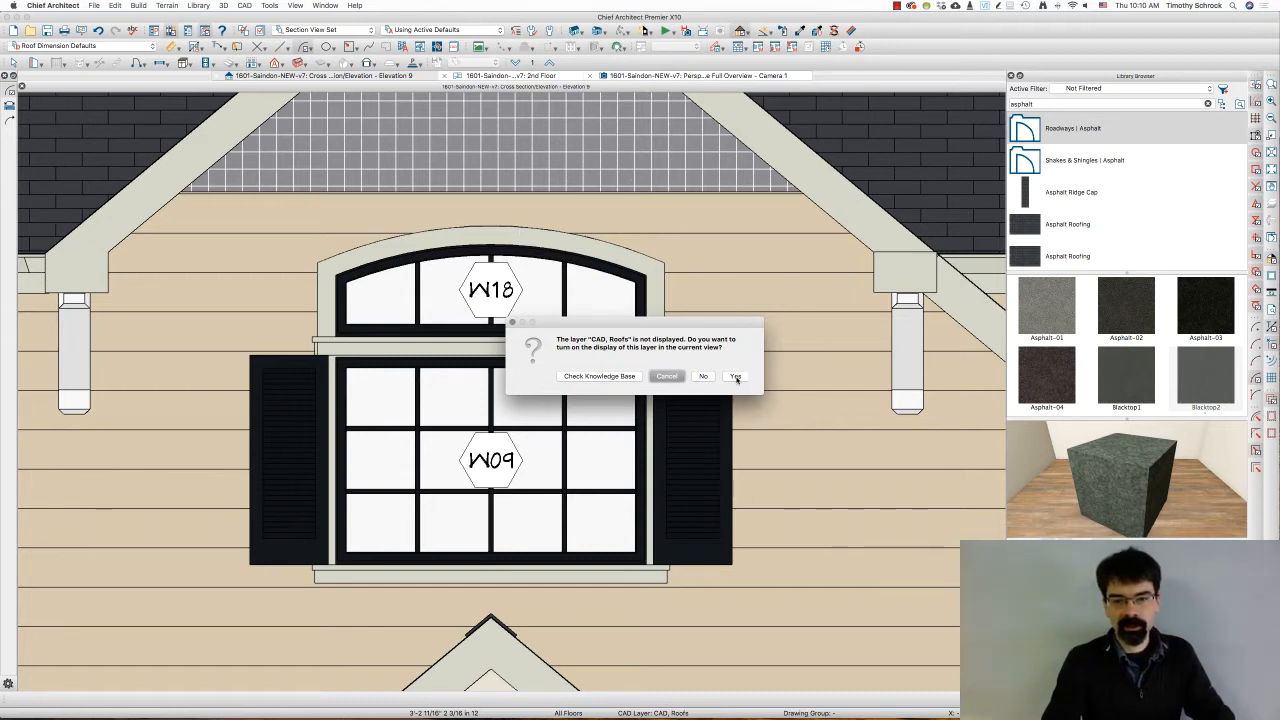
# - Show the CAD, Roofs layer and lower the region's bottom edge to Y -2 3/4
pyautogui.click(735, 376)
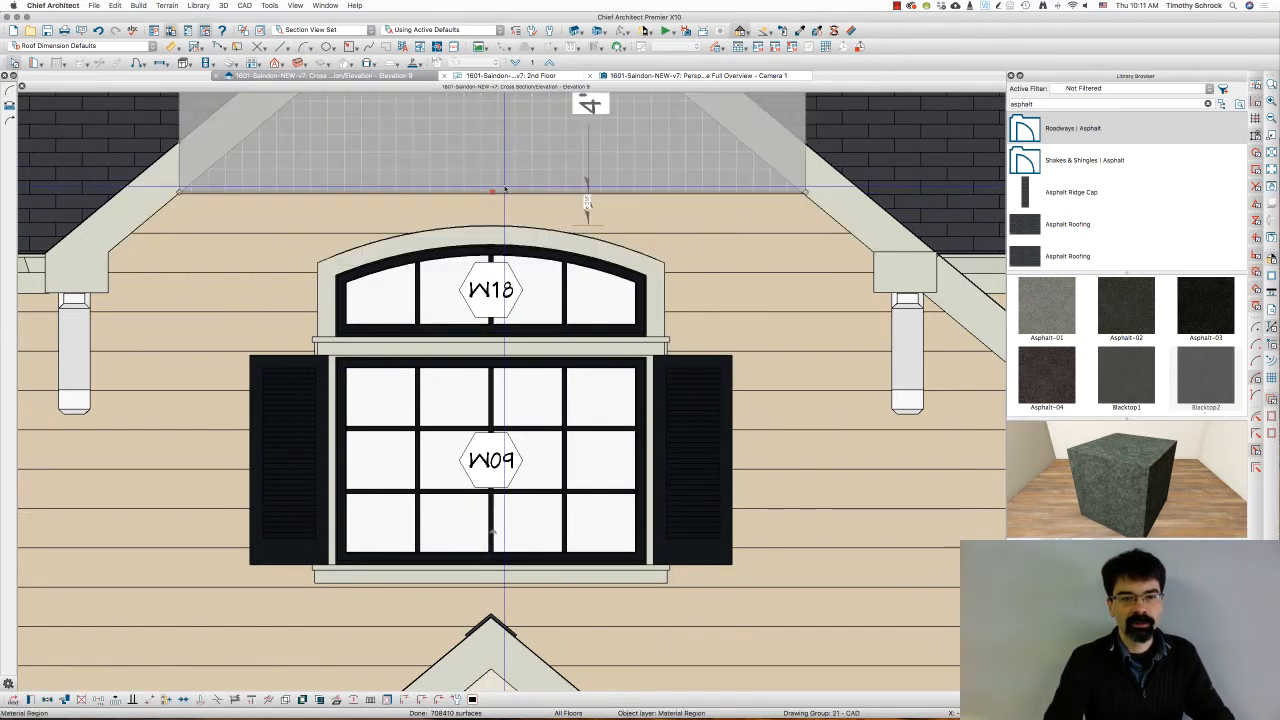
pyautogui.click(491, 191)
pyautogui.write('-2 3/4')
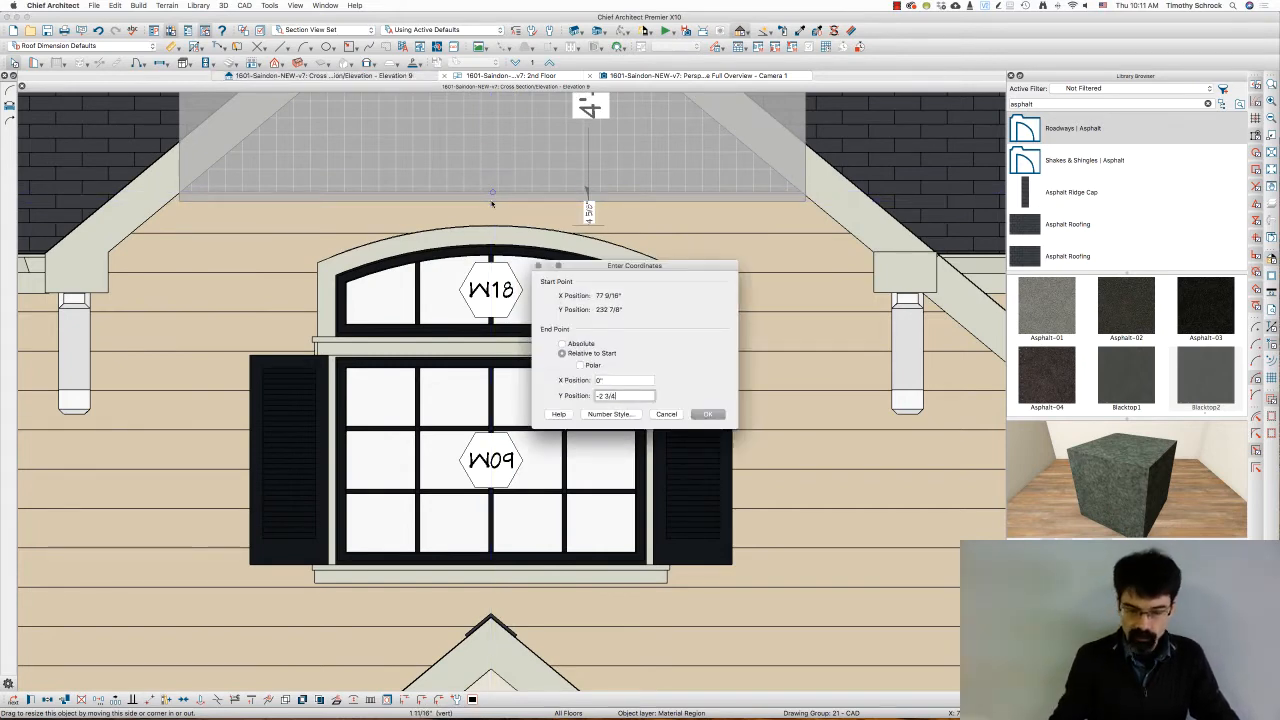
pyautogui.click(708, 414)
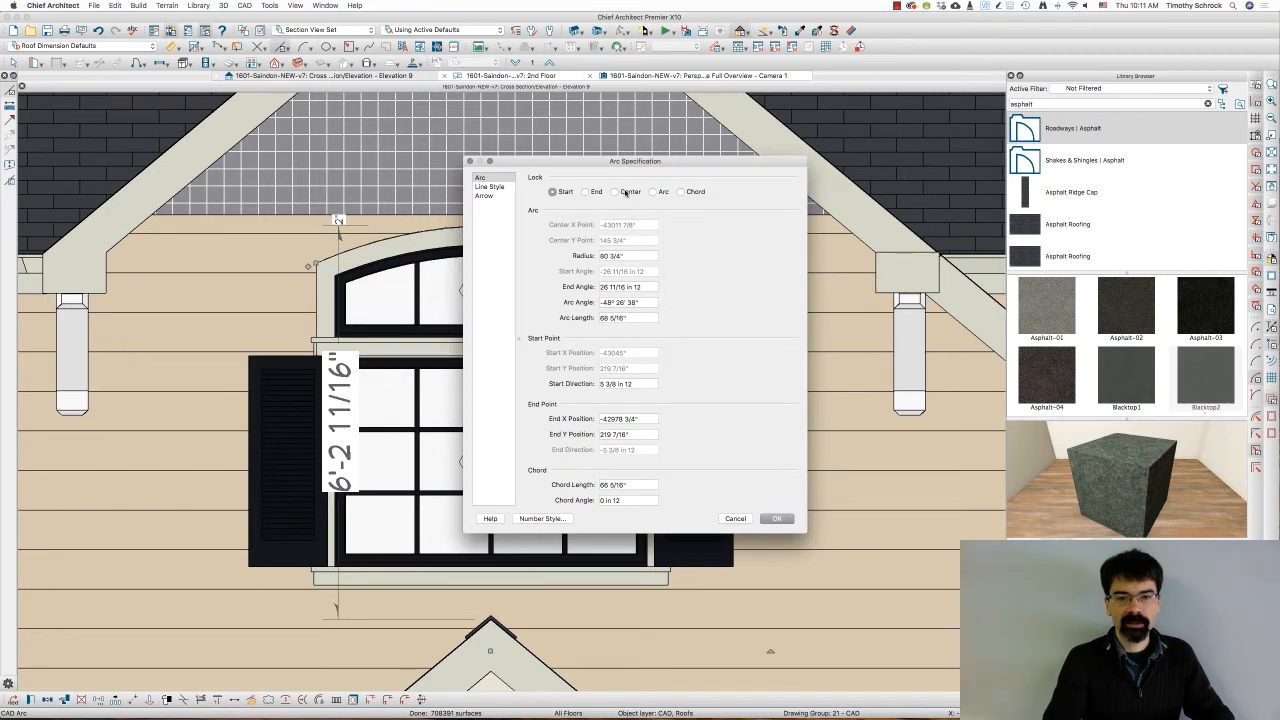
# - Lock the arc's center and replace its Radius value in Arc Specification
pyautogui.click(614, 191)
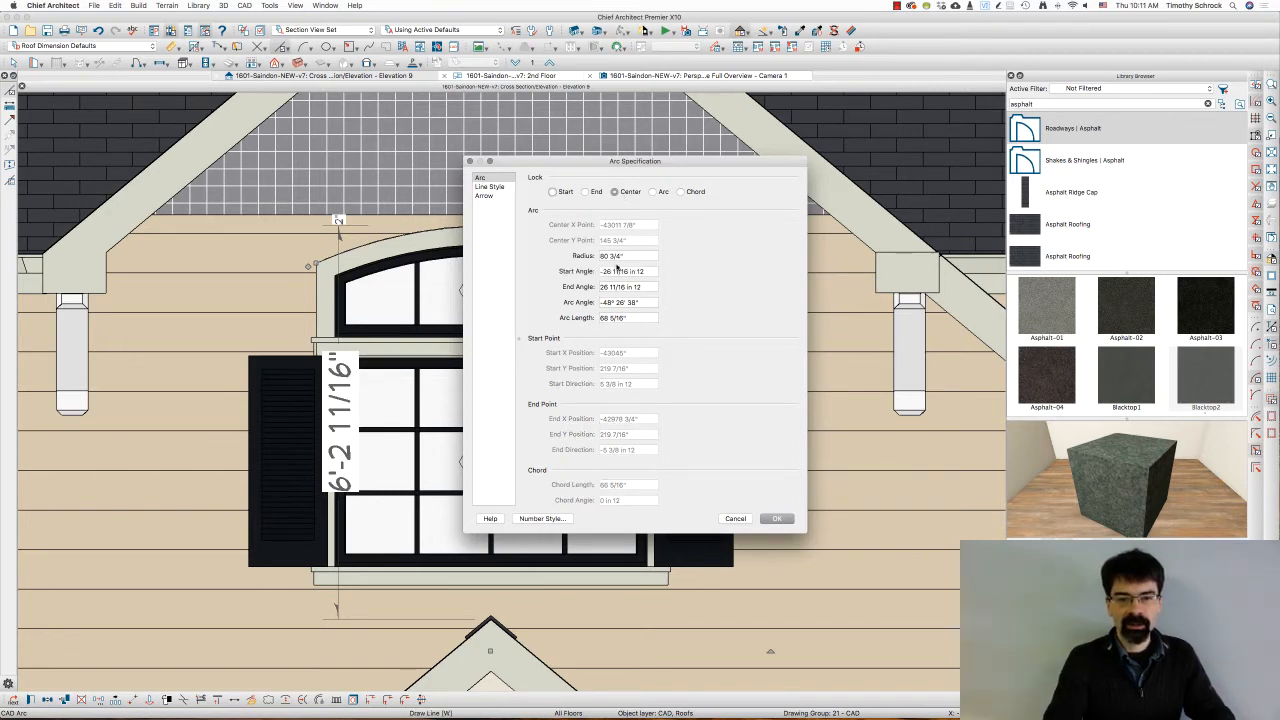
pyautogui.click(628, 256)
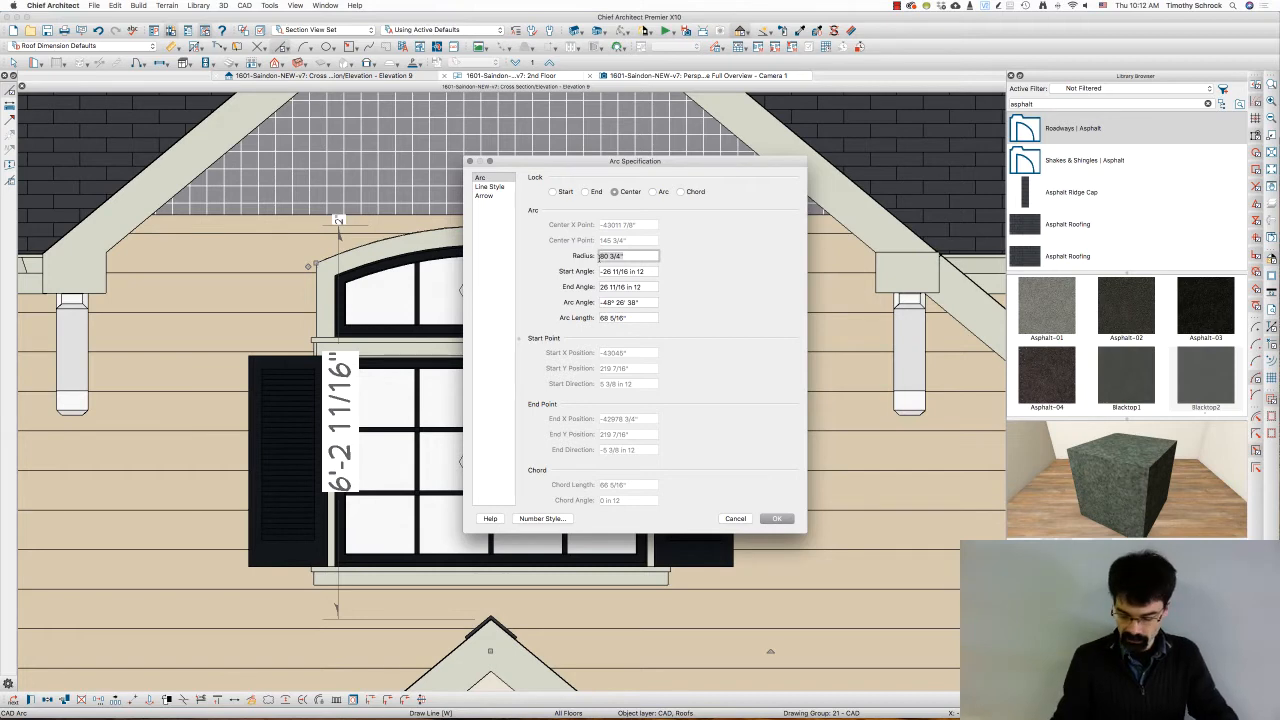
pyautogui.click(777, 518)
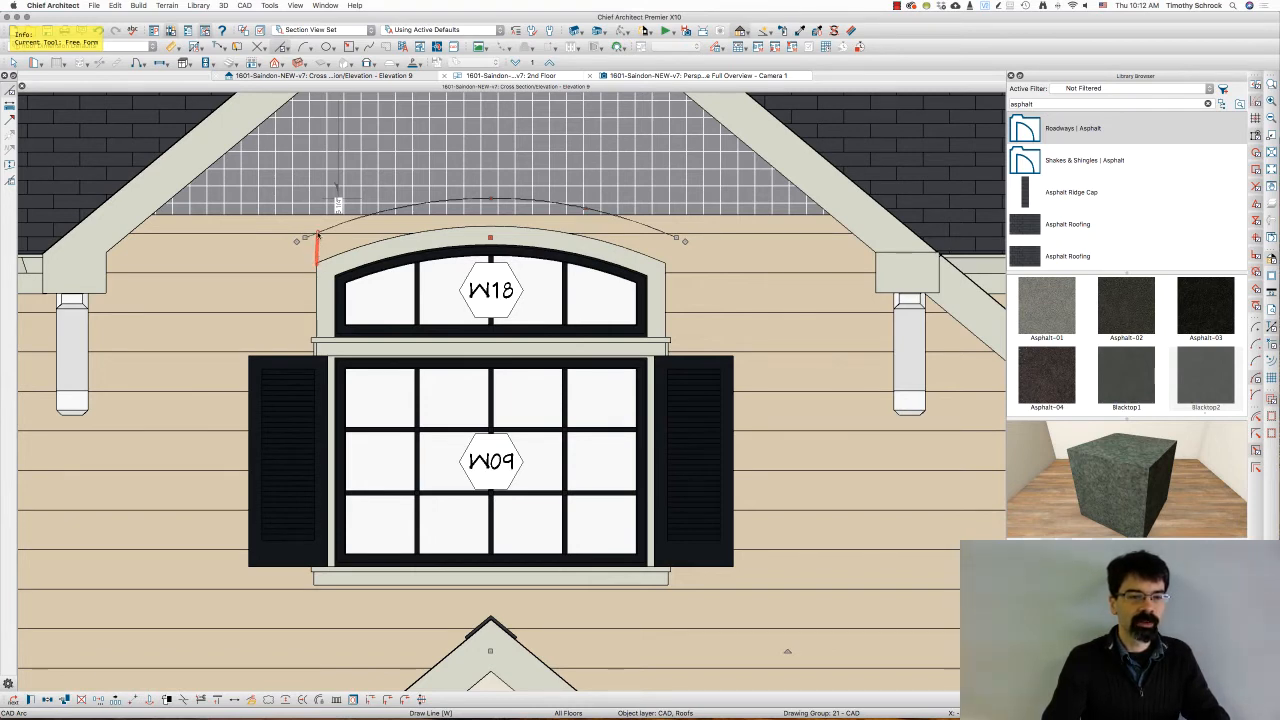
# - Drag the arc's ends to span the gable width above the arched window
pyautogui.moveTo(318, 245); pyautogui.dragTo(385, 213)
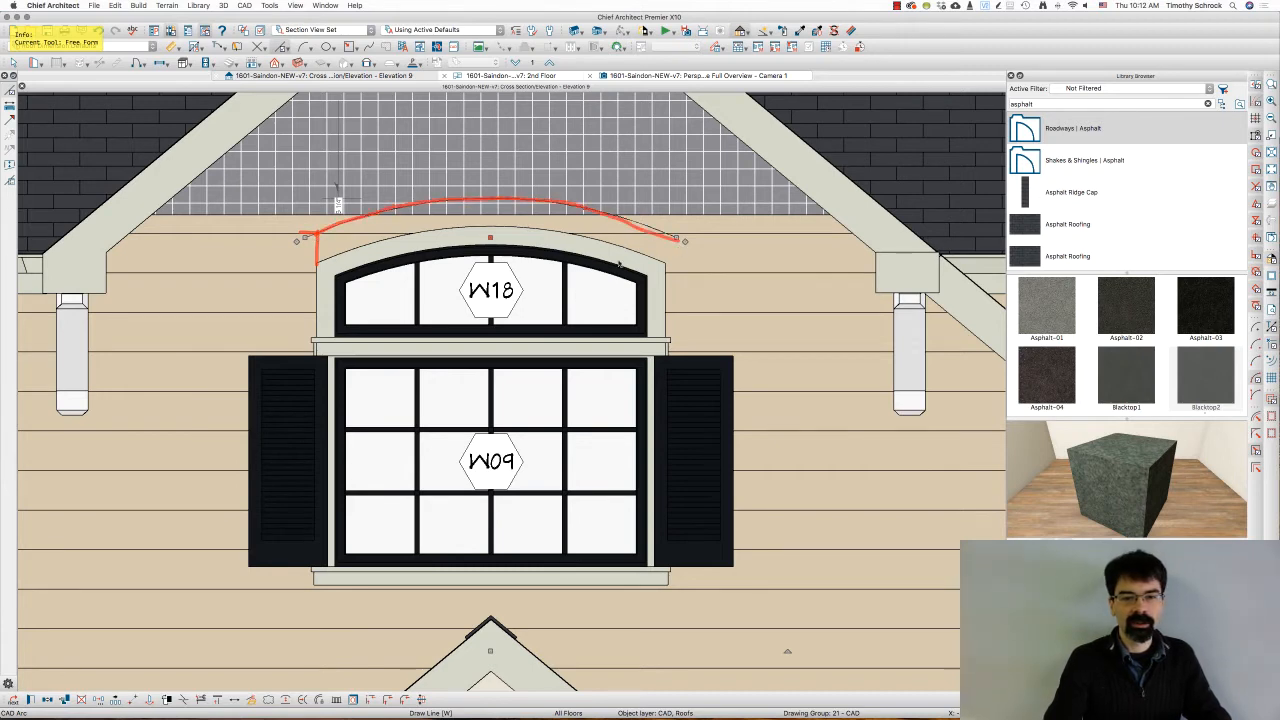
pyautogui.moveTo(297, 240); pyautogui.dragTo(205, 233)
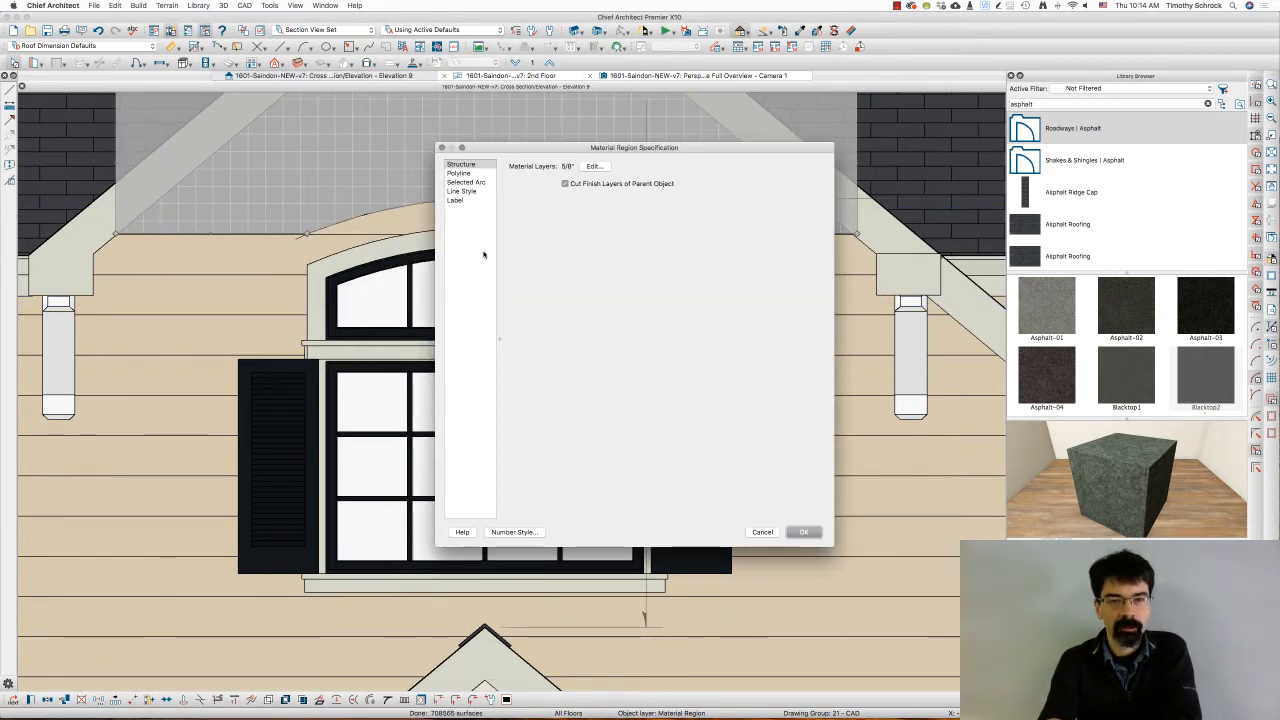
pyautogui.click(595, 166)
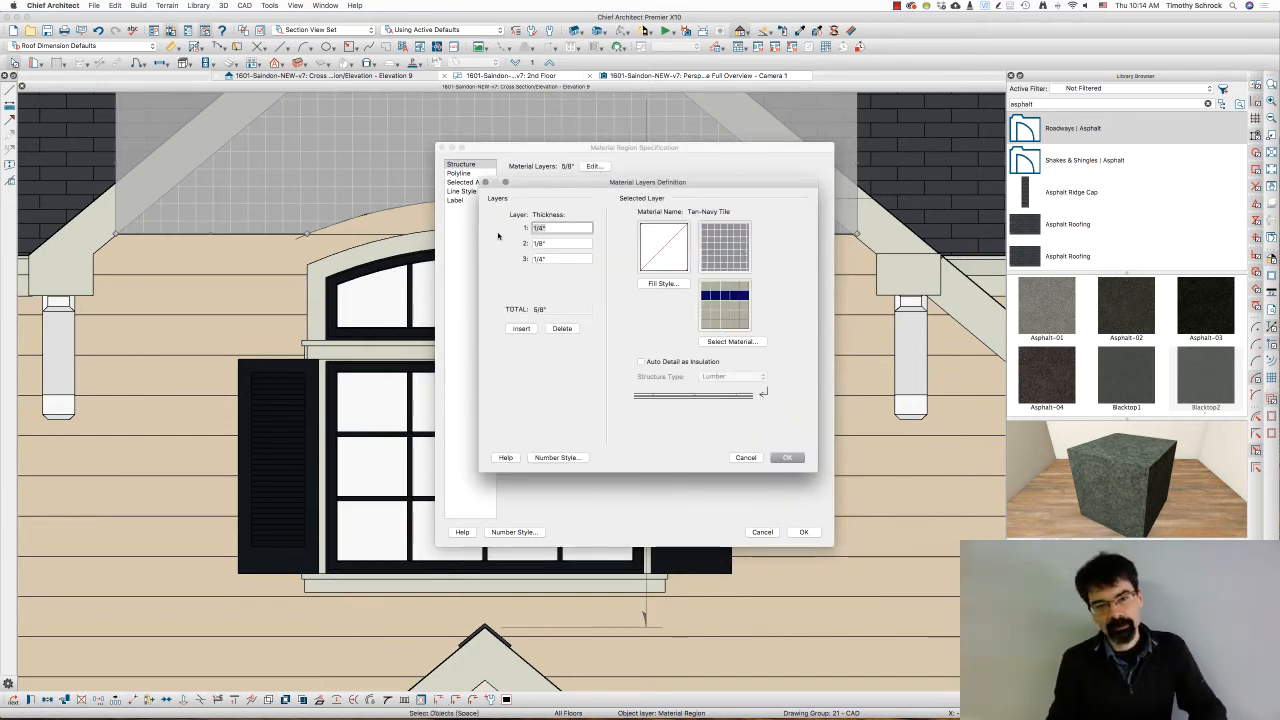
# - Make layer 3 a 5 1/2" Fir Stud 16" OC layer, totaling 6 3/4"
pyautogui.write('3/4')
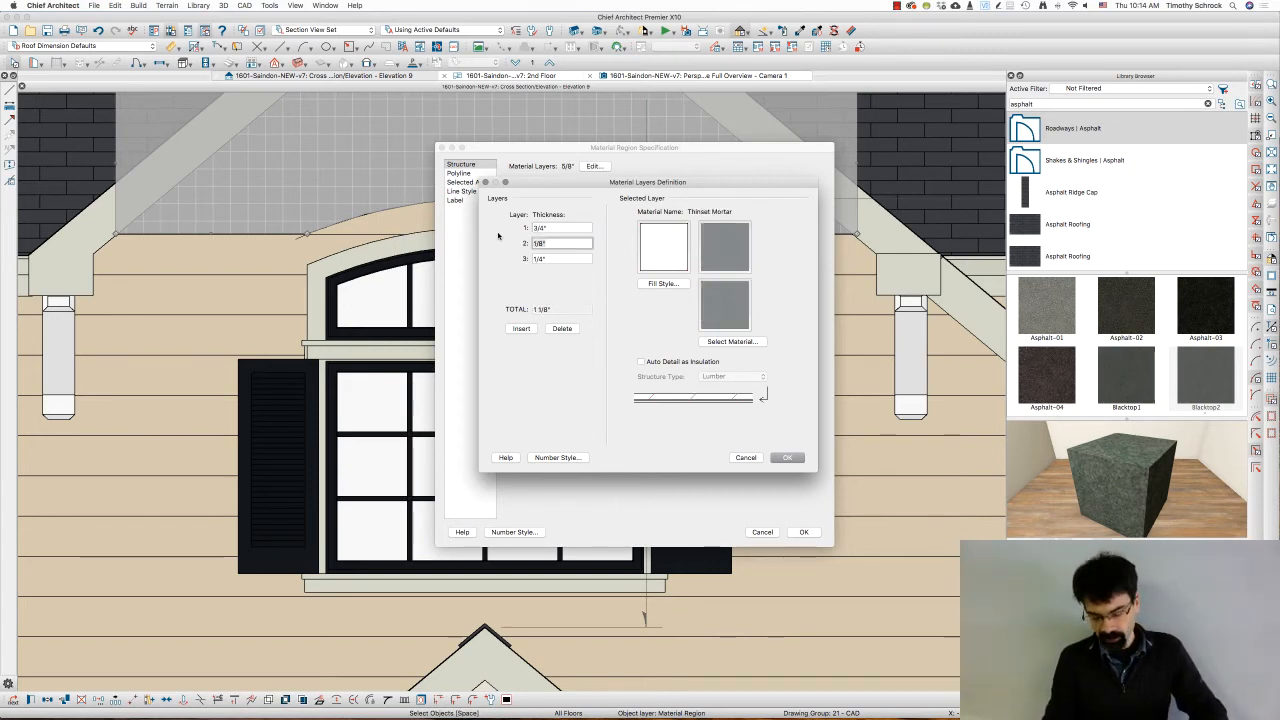
pyautogui.write('.5')
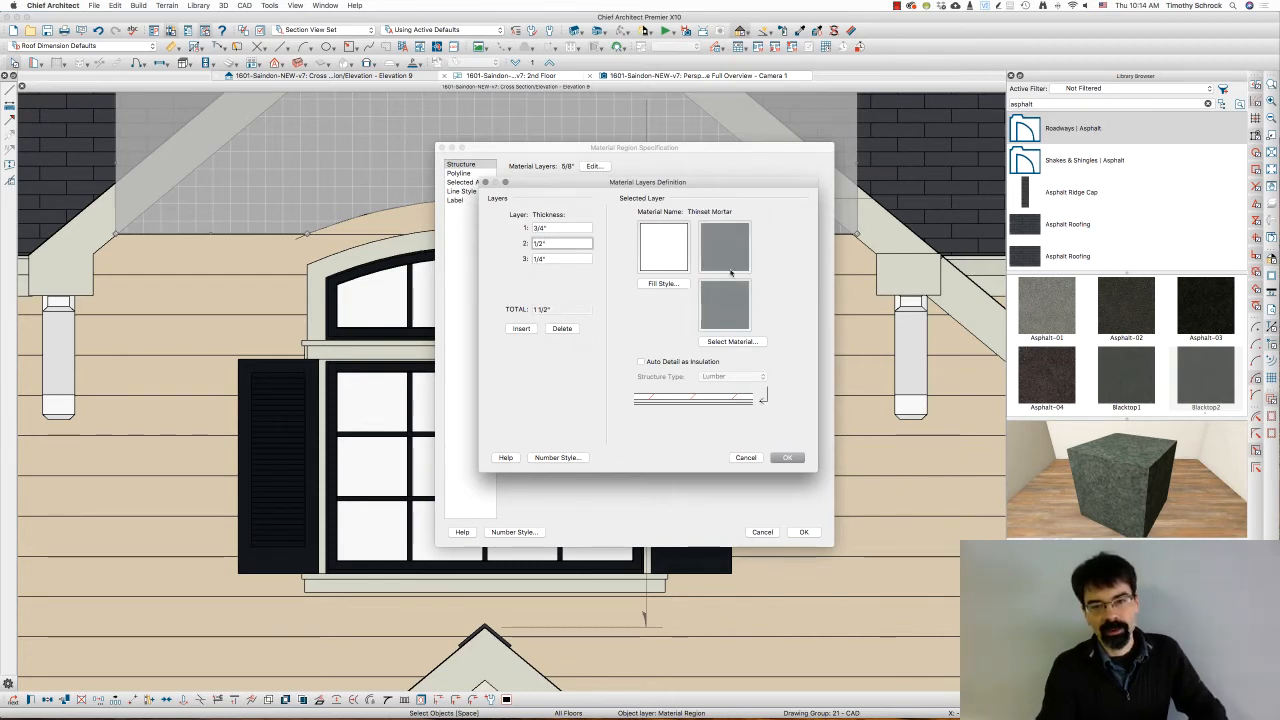
pyautogui.click(732, 341)
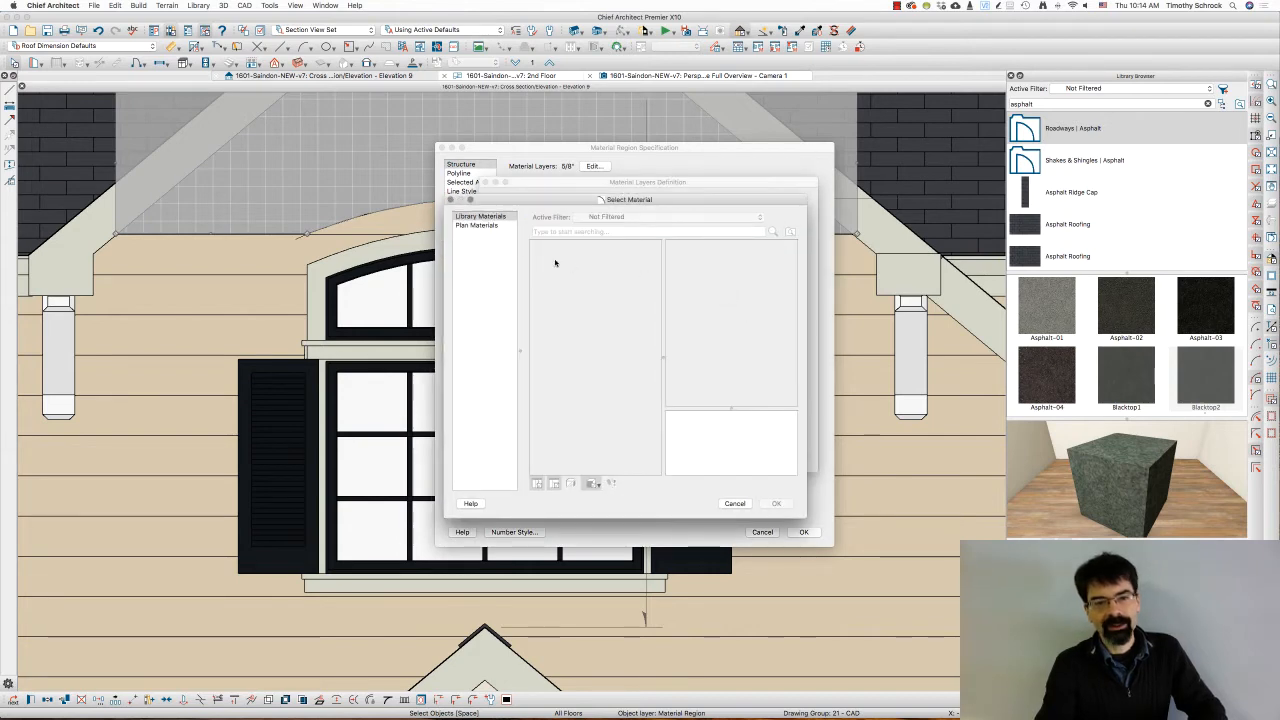
pyautogui.click(477, 225)
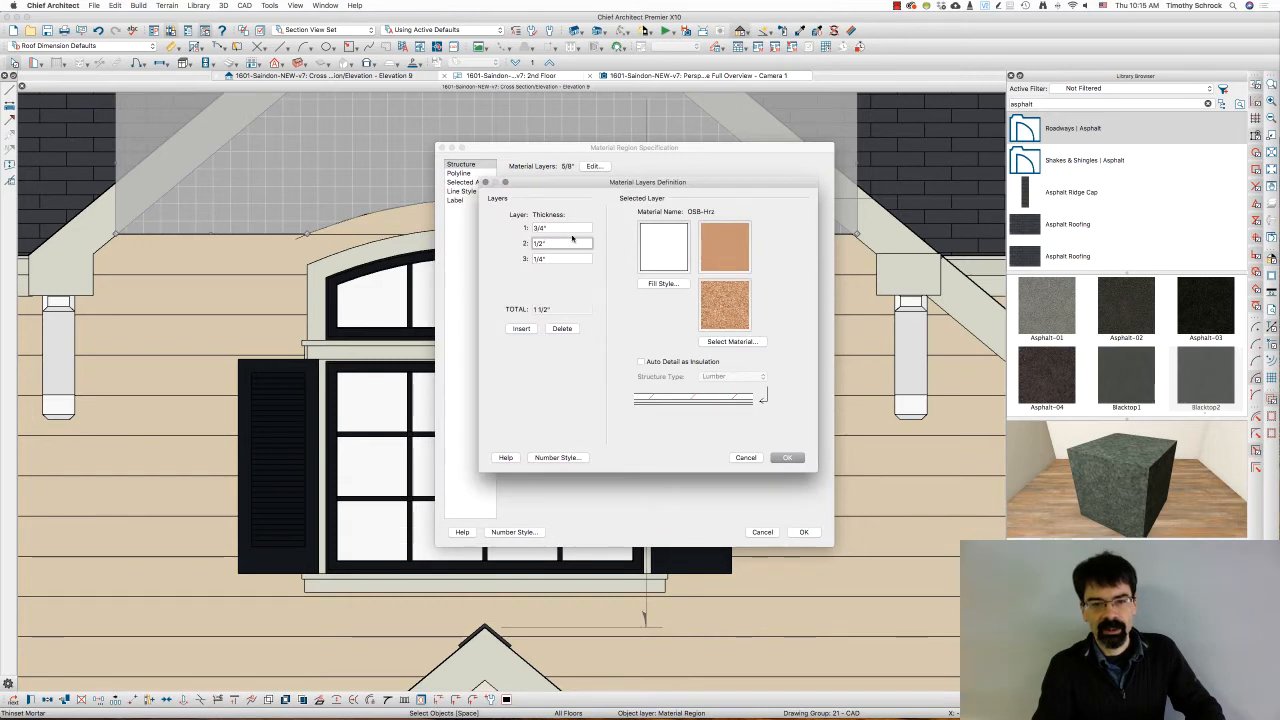
pyautogui.click(545, 258)
pyautogui.write('5.5')
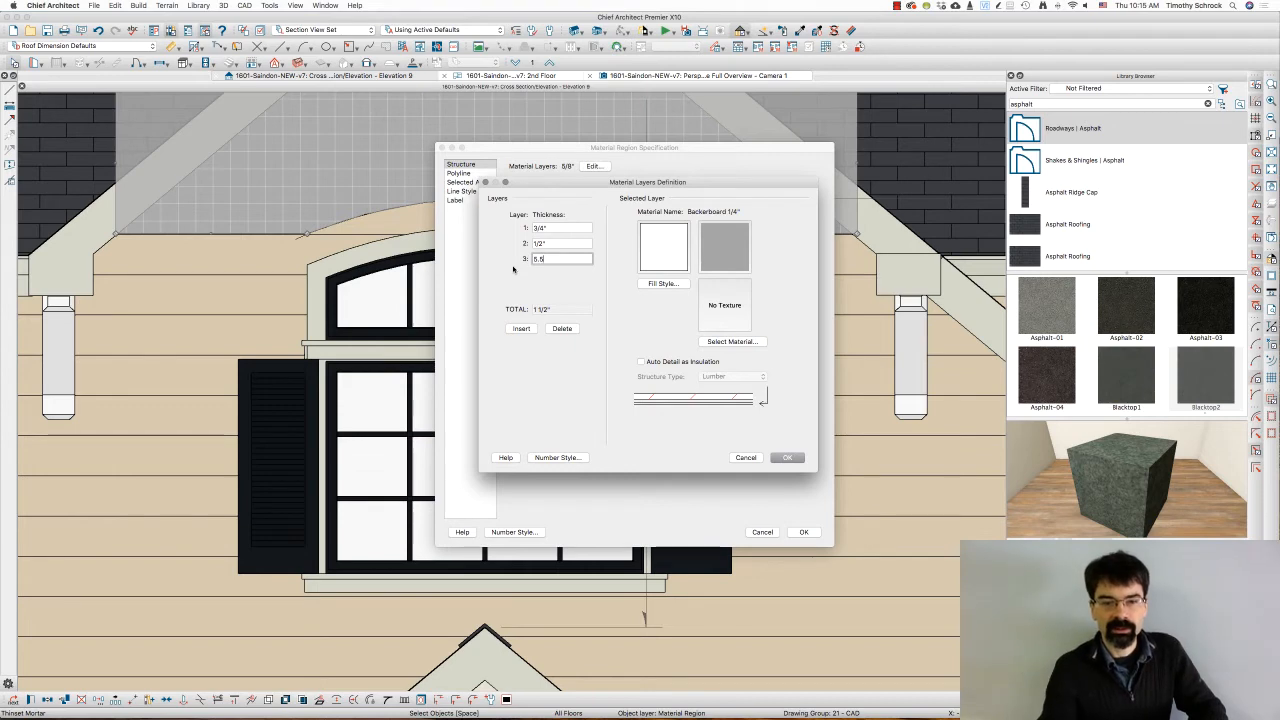
pyautogui.click(732, 341)
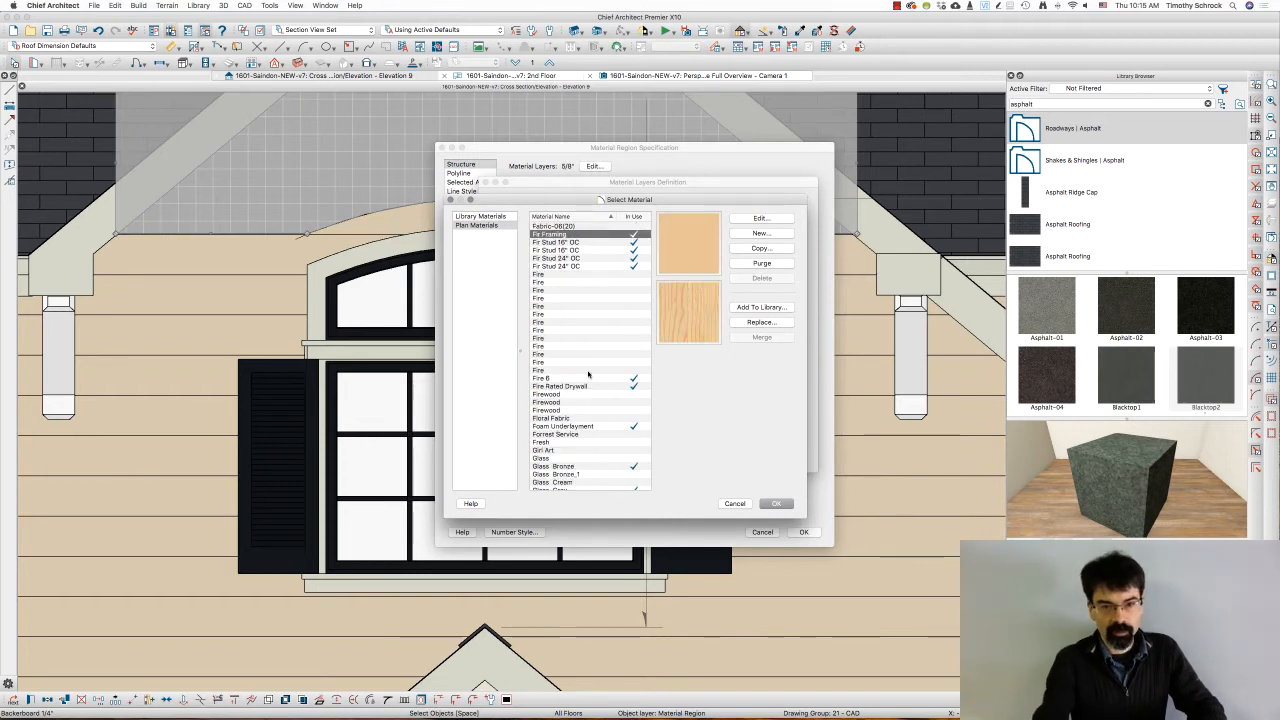
pyautogui.click(590, 242)
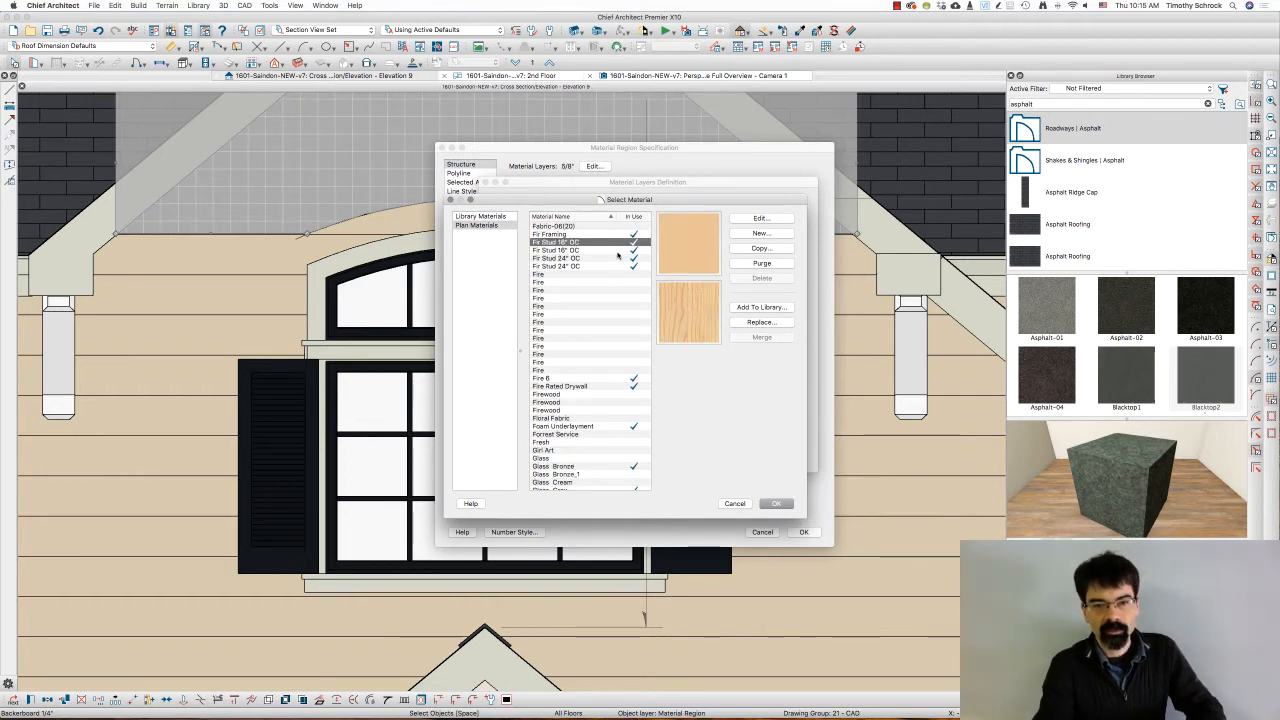
pyautogui.click(775, 503)
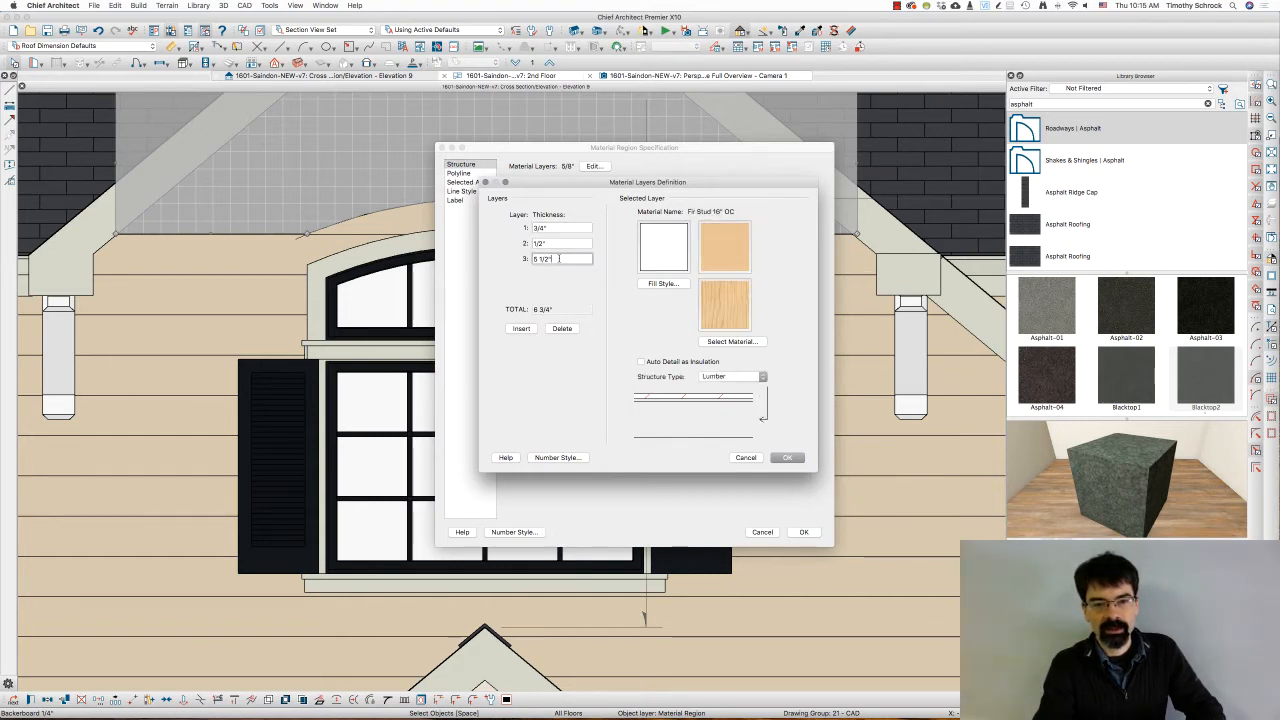
pyautogui.click(787, 457)
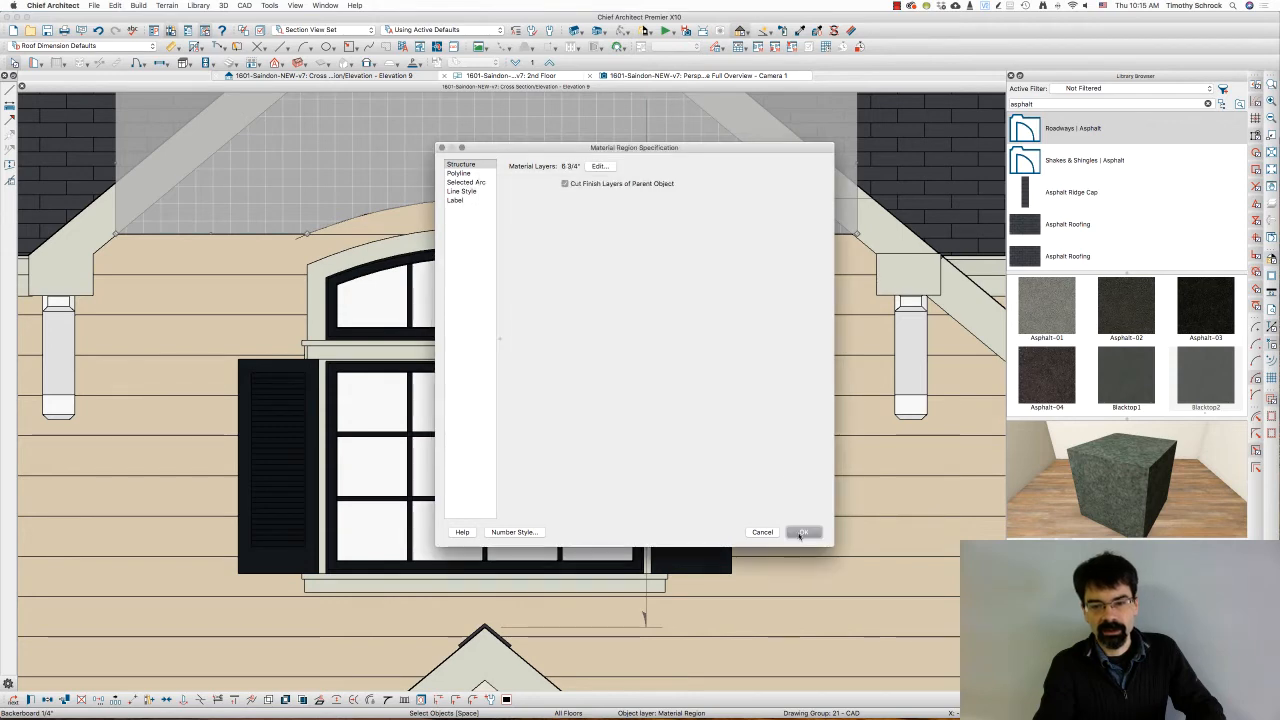
# - Apply the 6 3/4" layered settings in Material Region Specification
pyautogui.click(803, 531)
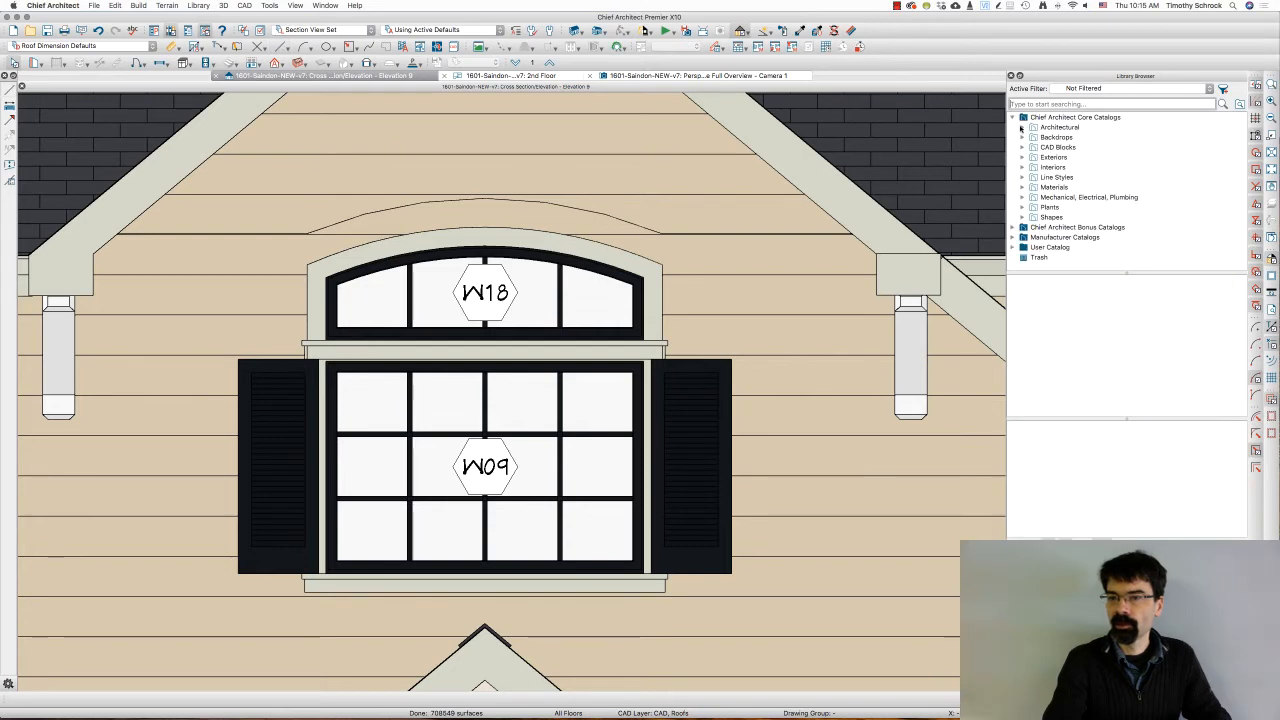
# - Pick the Ogee corbel from Architectural > Millwork > Corbels
pyautogui.click(1024, 127)
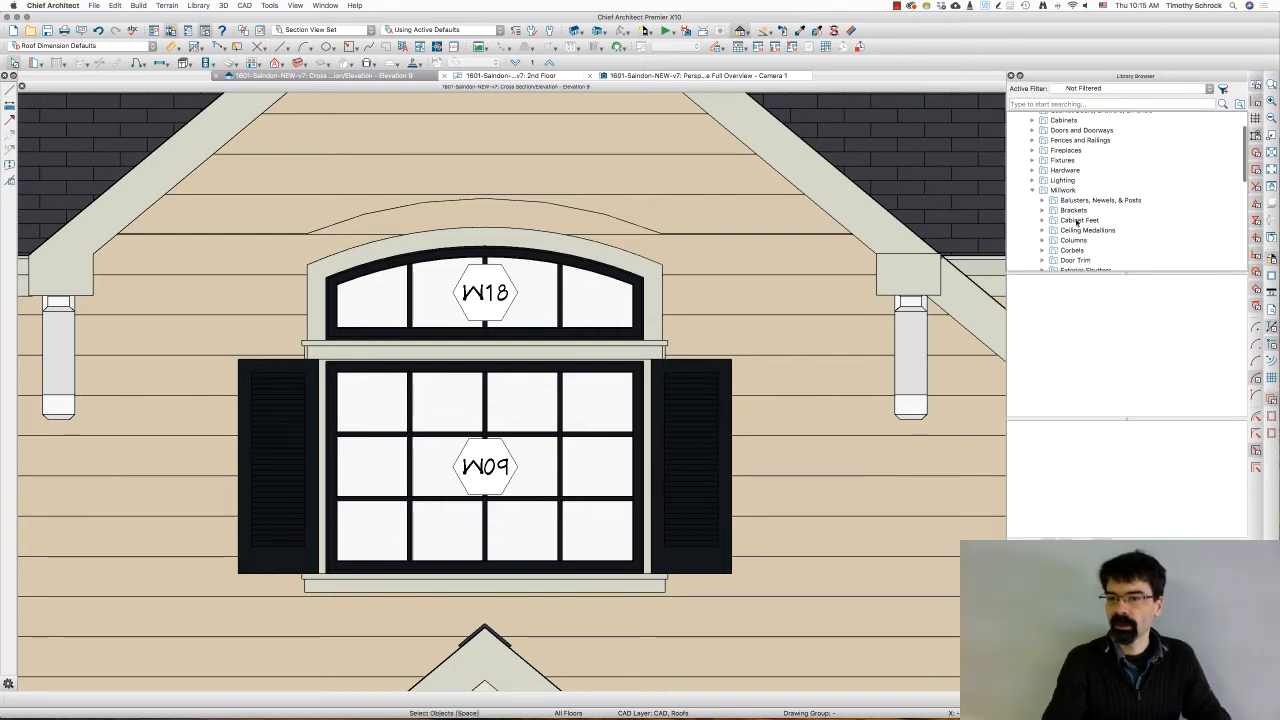
pyautogui.click(1072, 239)
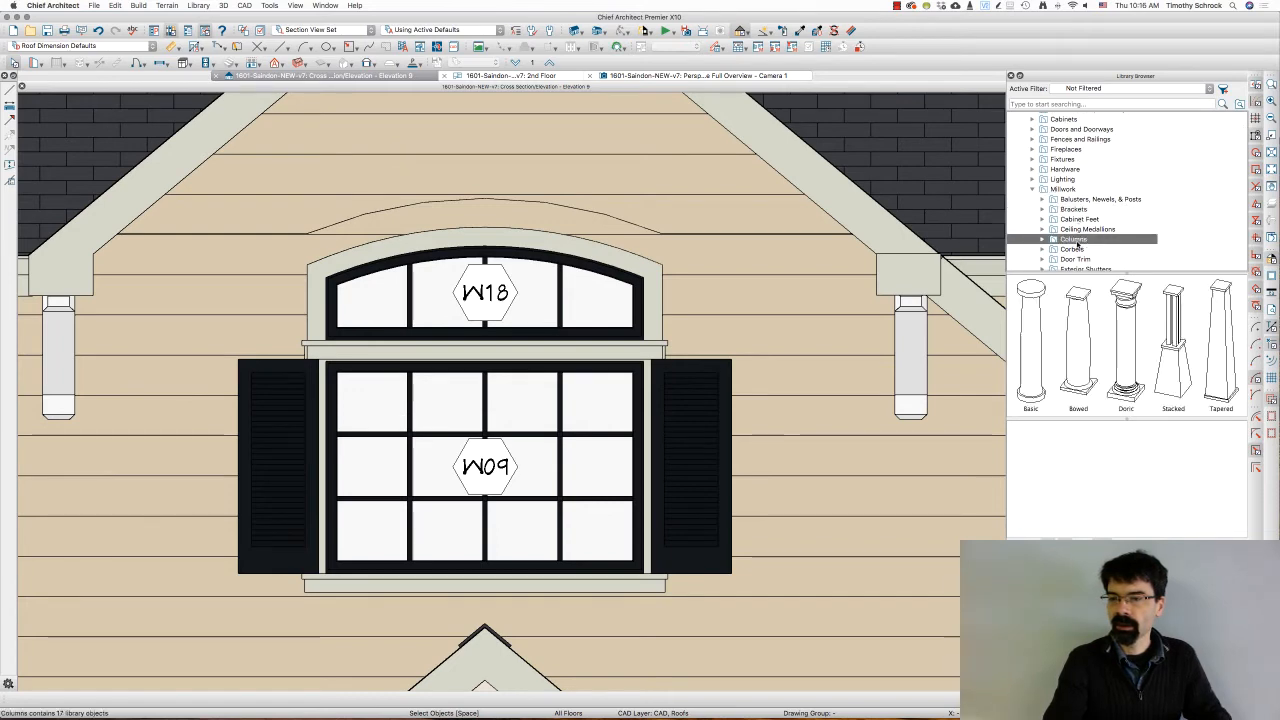
pyautogui.click(1073, 249)
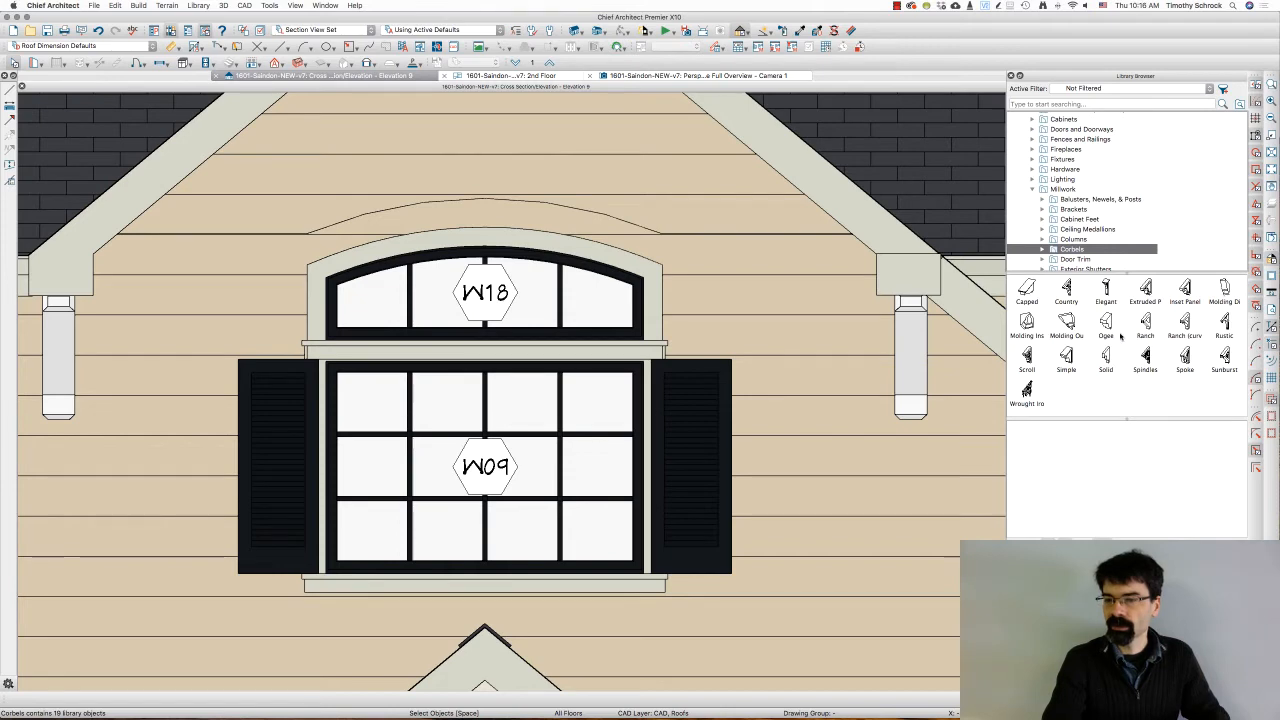
pyautogui.click(1106, 320)
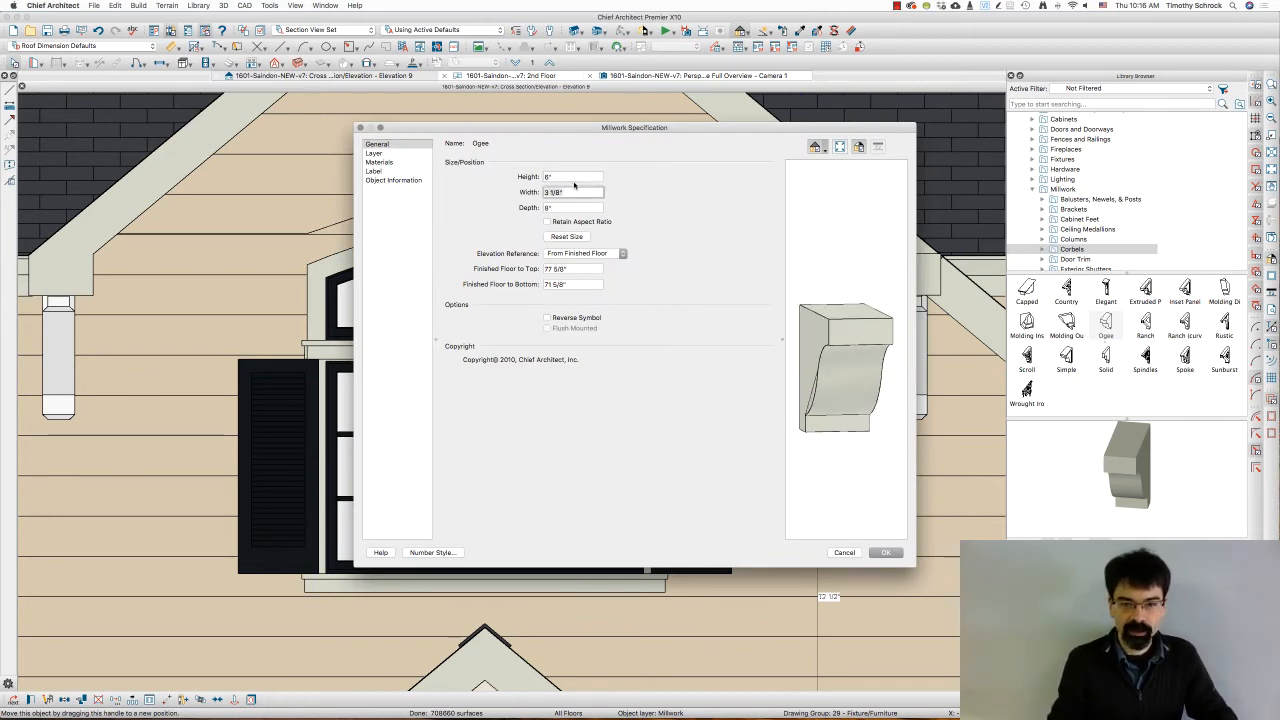
# - Size the corbel 4 1/2" wide and 6" deep, with absolute elevation reference
pyautogui.write('4 1/2"')
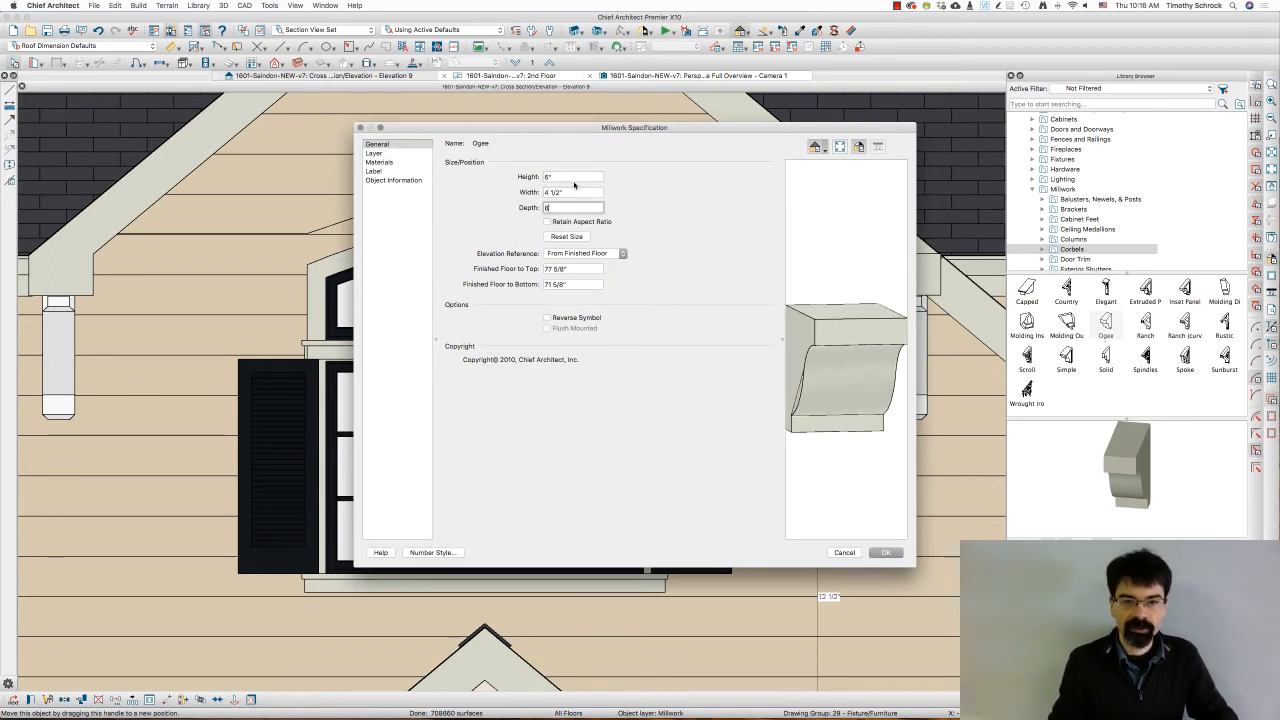
pyautogui.write('6"')
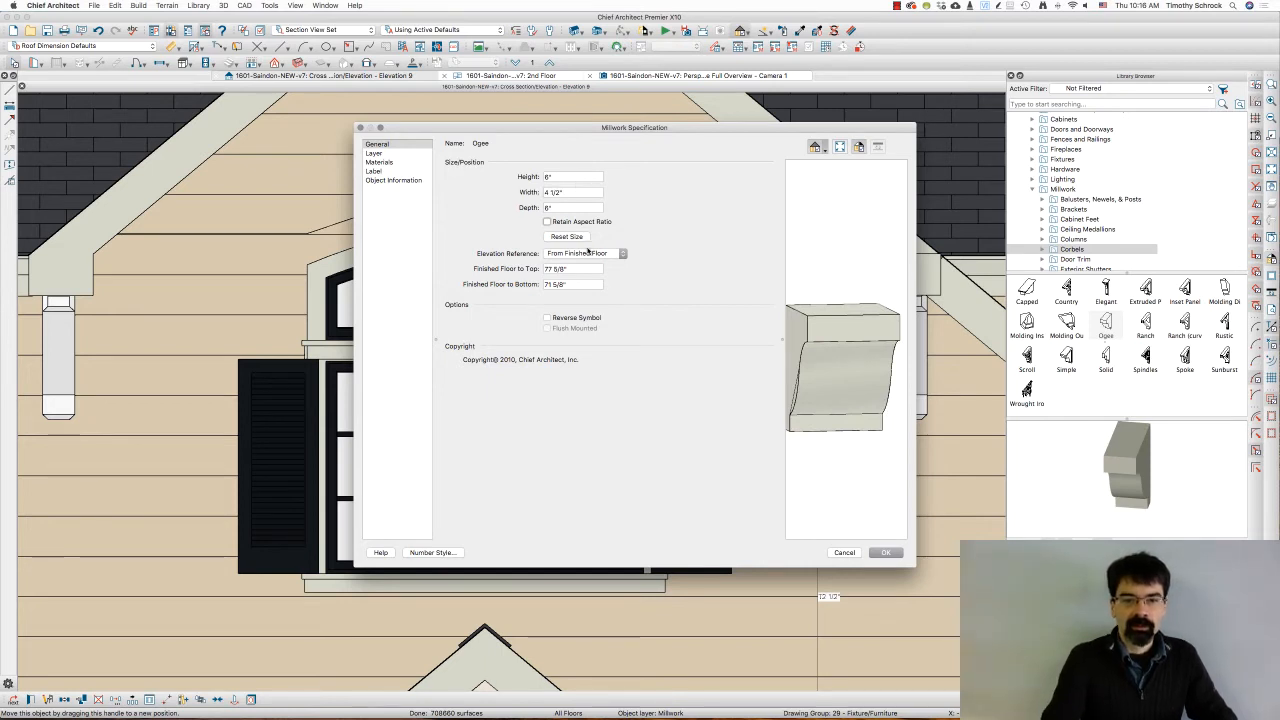
pyautogui.click(585, 252)
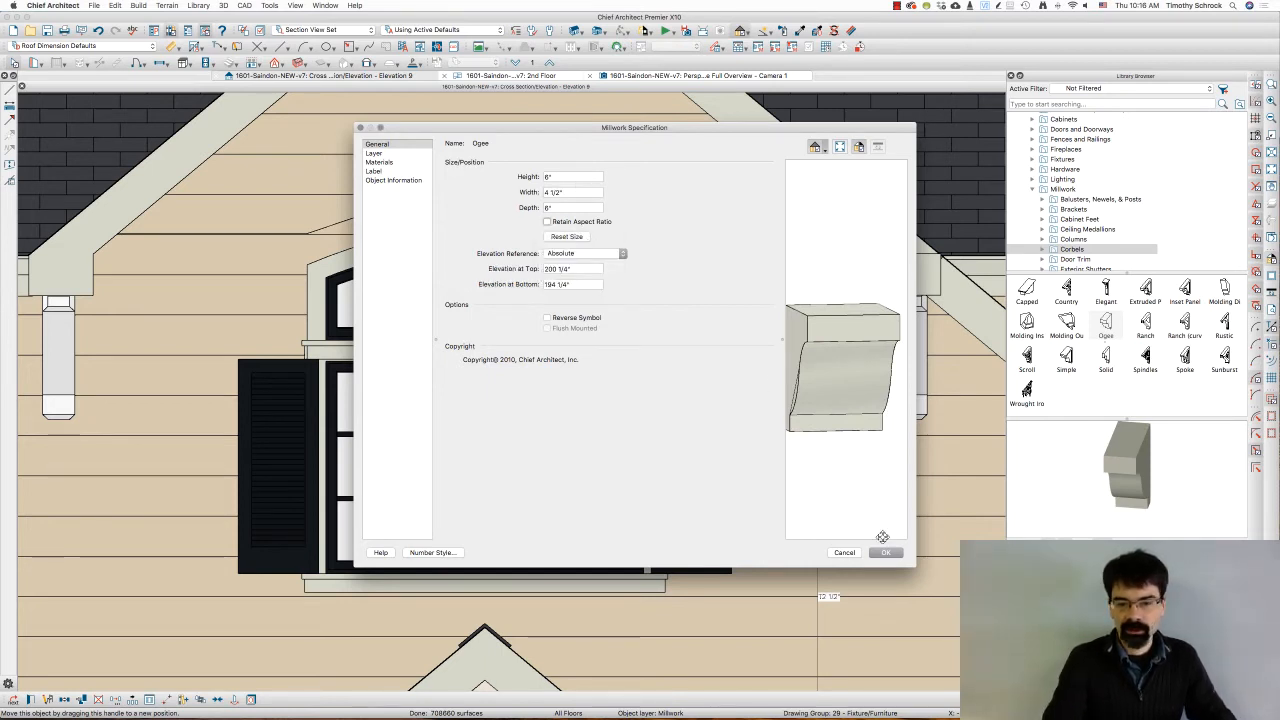
pyautogui.click(885, 552)
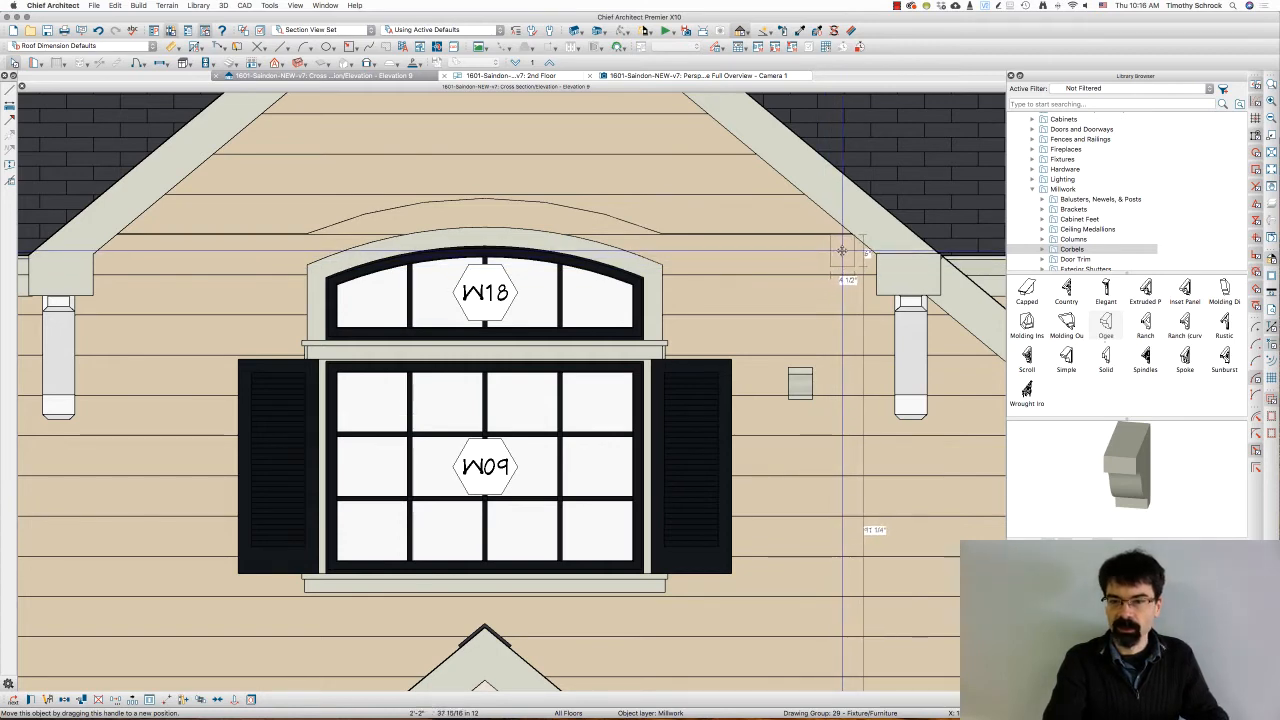
# - Nudge the corbel up under the arched trim band's right end
pyautogui.moveTo(843, 250); pyautogui.dragTo(850, 248)
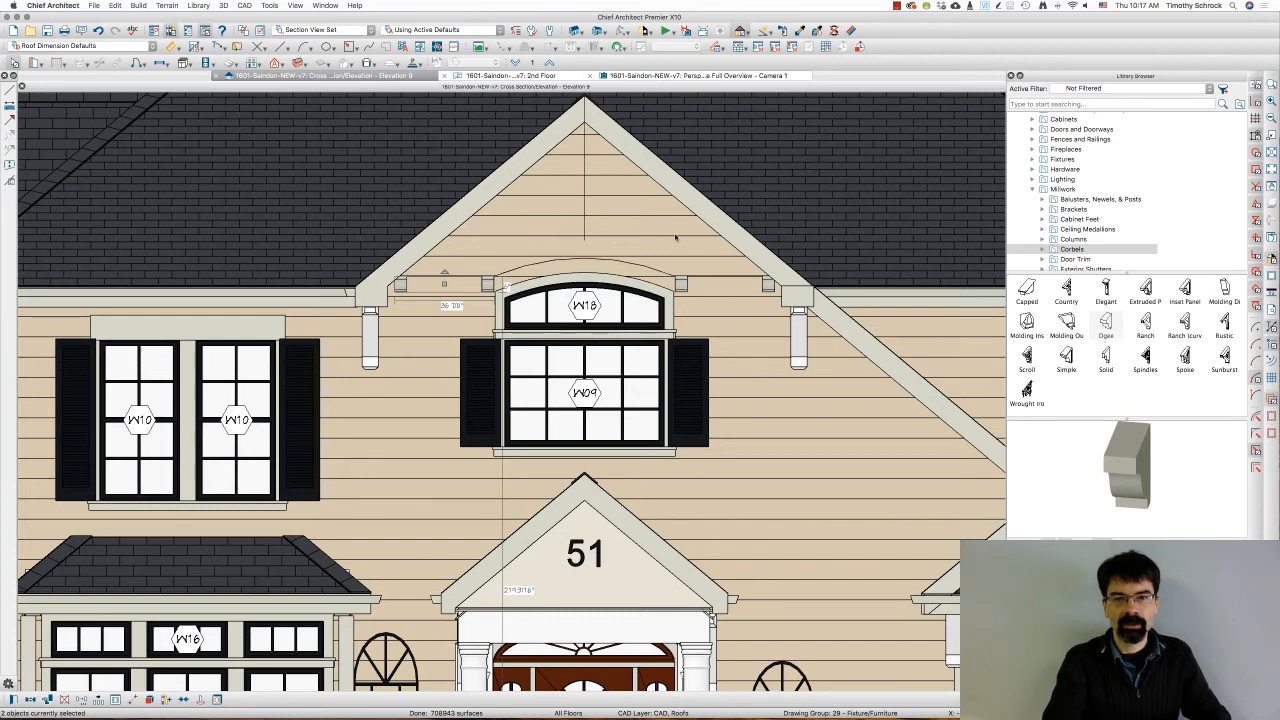
# - Change the Fir Stud layer 3 thickness to 6.25", bringing the total to 7 1/2"
pyautogui.click(700, 75)
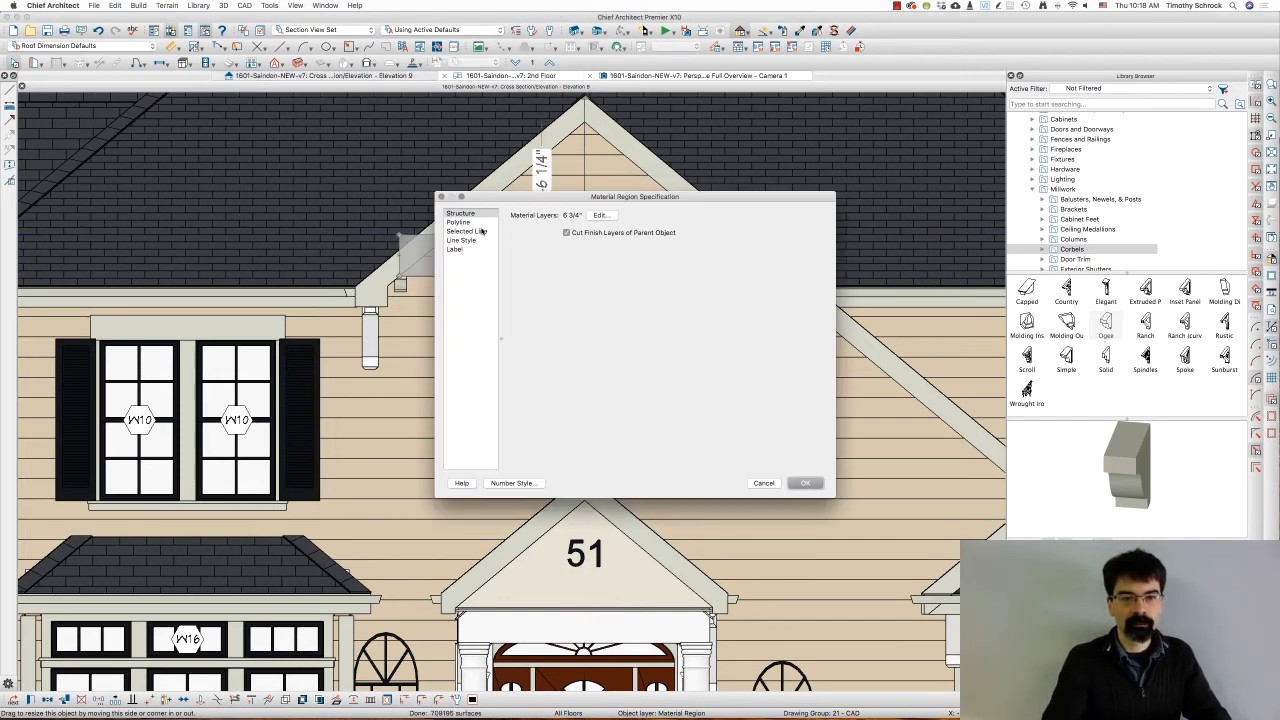
pyautogui.click(601, 215)
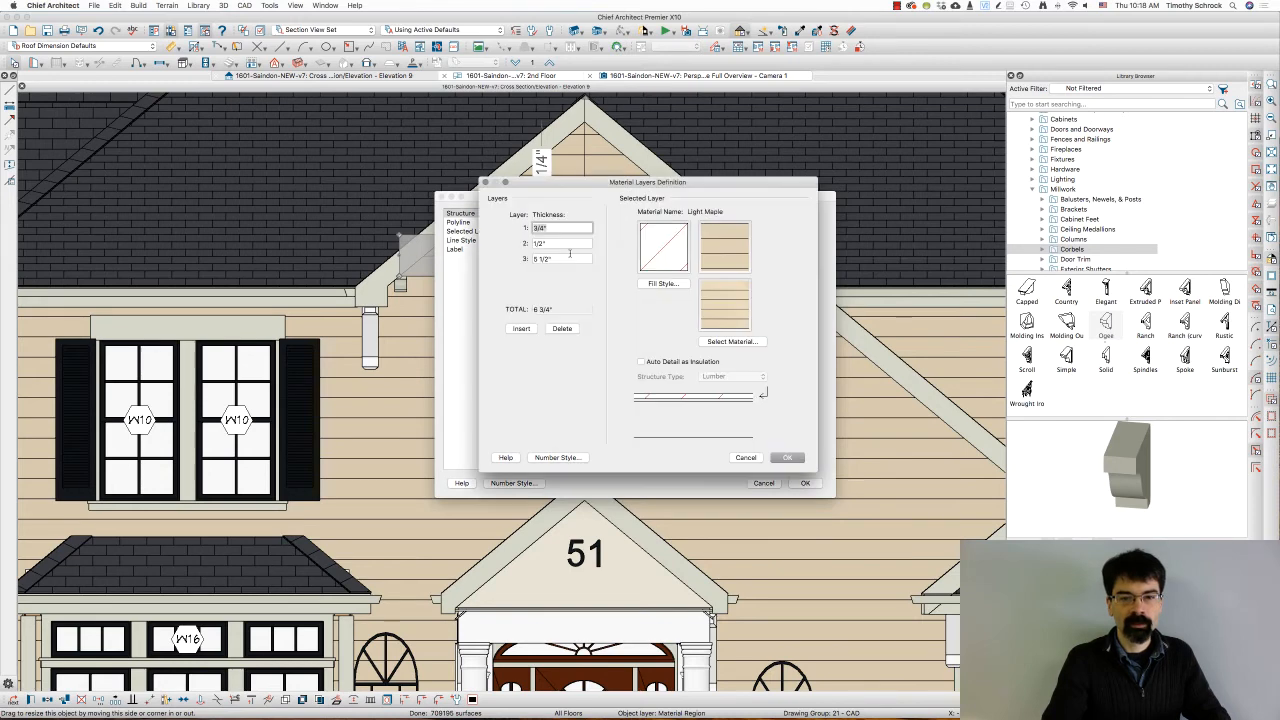
pyautogui.click(560, 258)
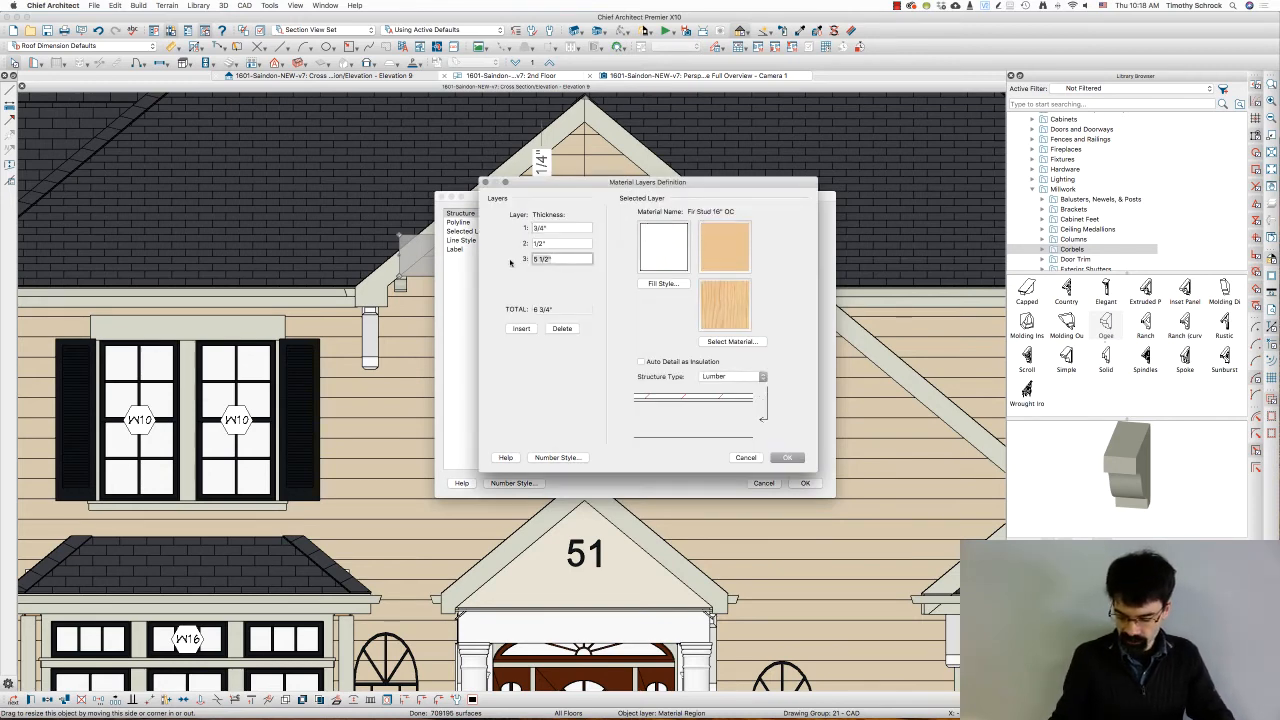
pyautogui.write('6.25')
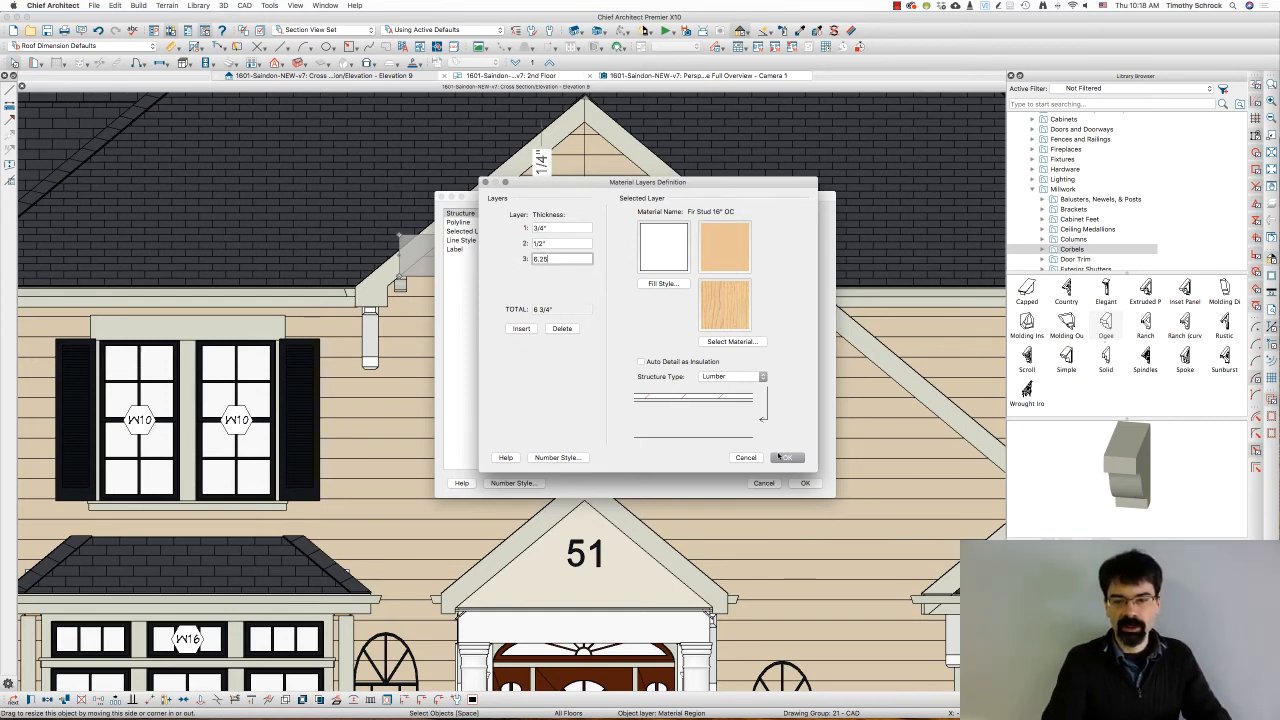
pyautogui.click(786, 457)
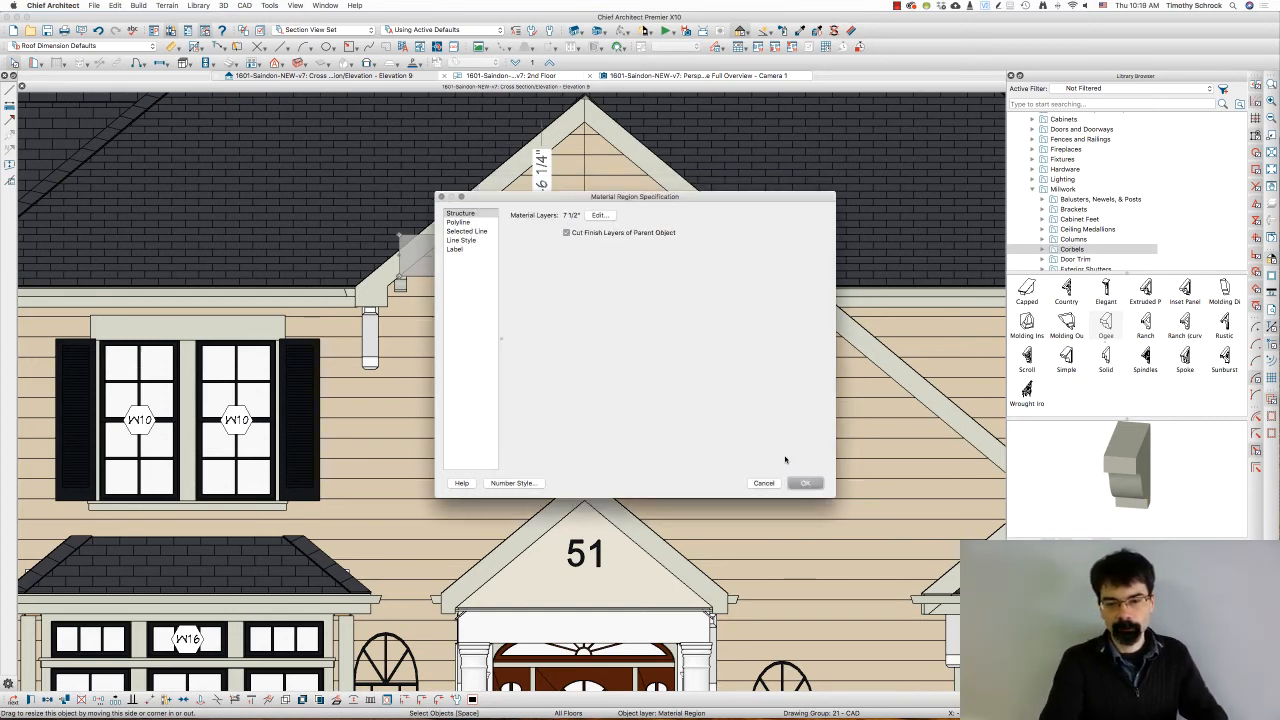
pyautogui.click(805, 483)
pyautogui.write('7.2')
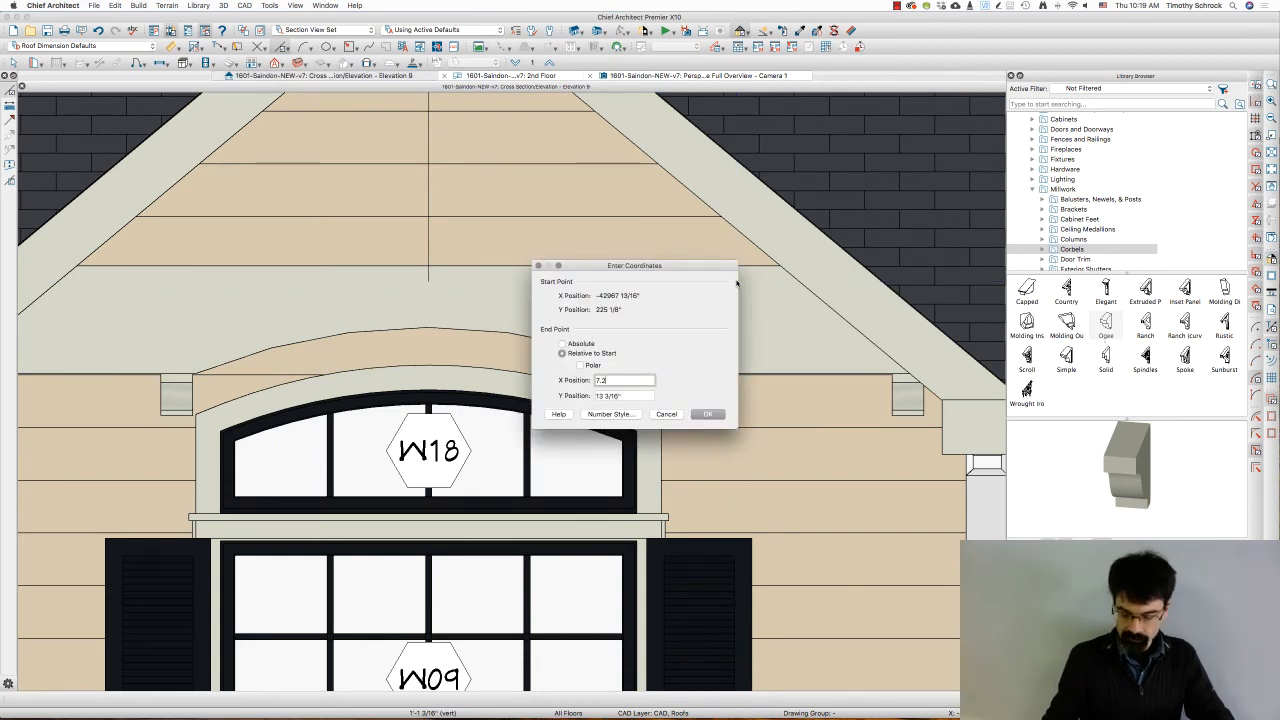
# - End the CAD line at relative coordinates X 0, Y 5 7/8 above the arched trim
pyautogui.click(707, 414)
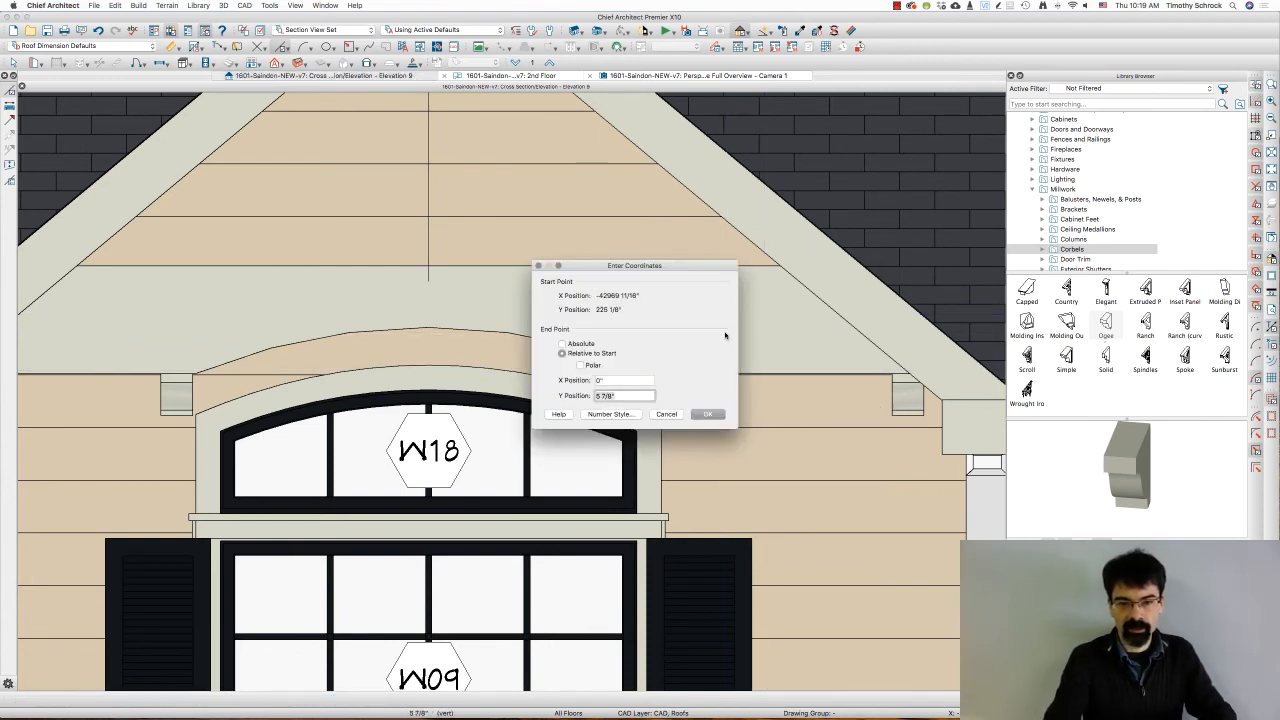
pyautogui.click(707, 414)
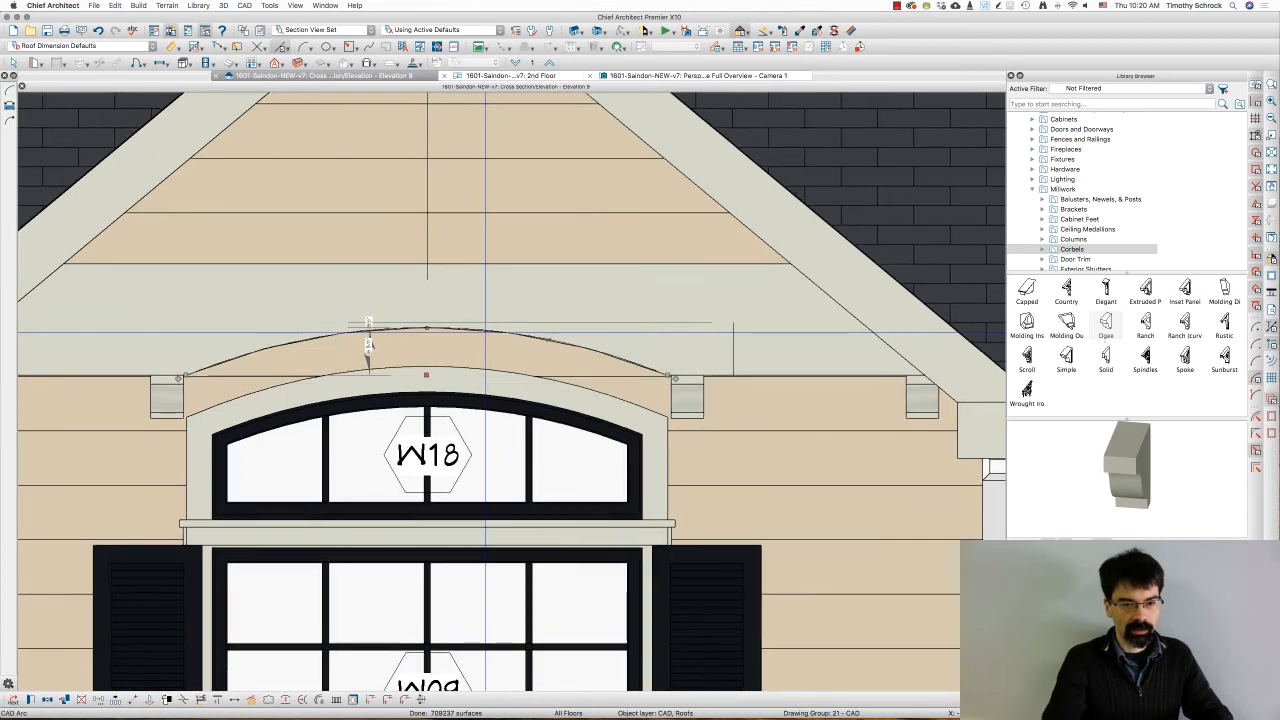
# - Change the radius of the arc above the arched window in Arc Specification
pyautogui.doubleClick(368, 330)
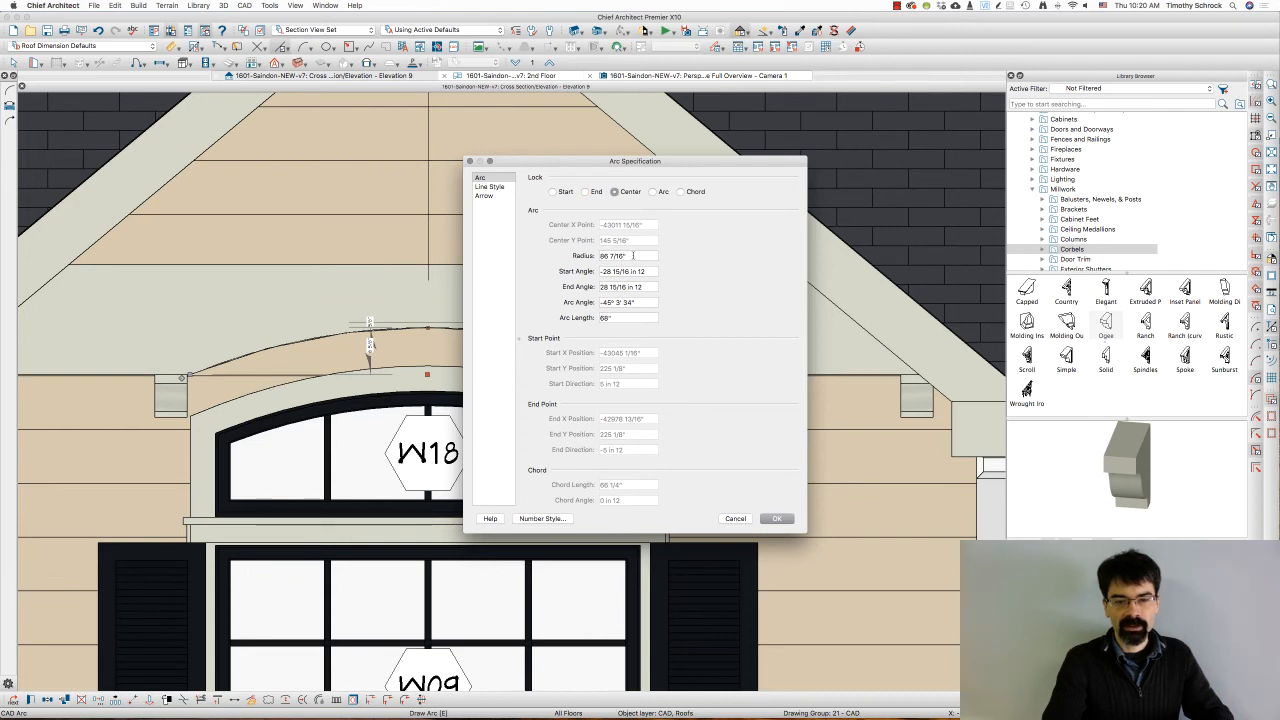
pyautogui.click(628, 255)
pyautogui.write('9')
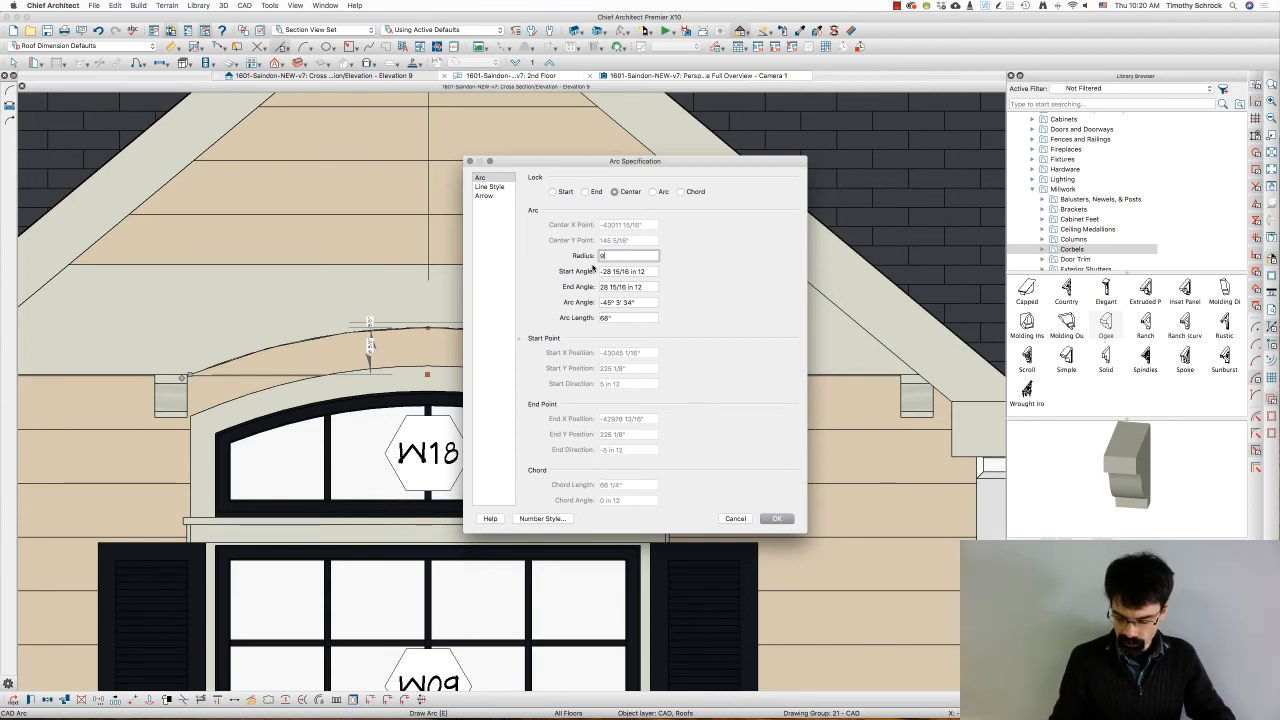
pyautogui.click(777, 518)
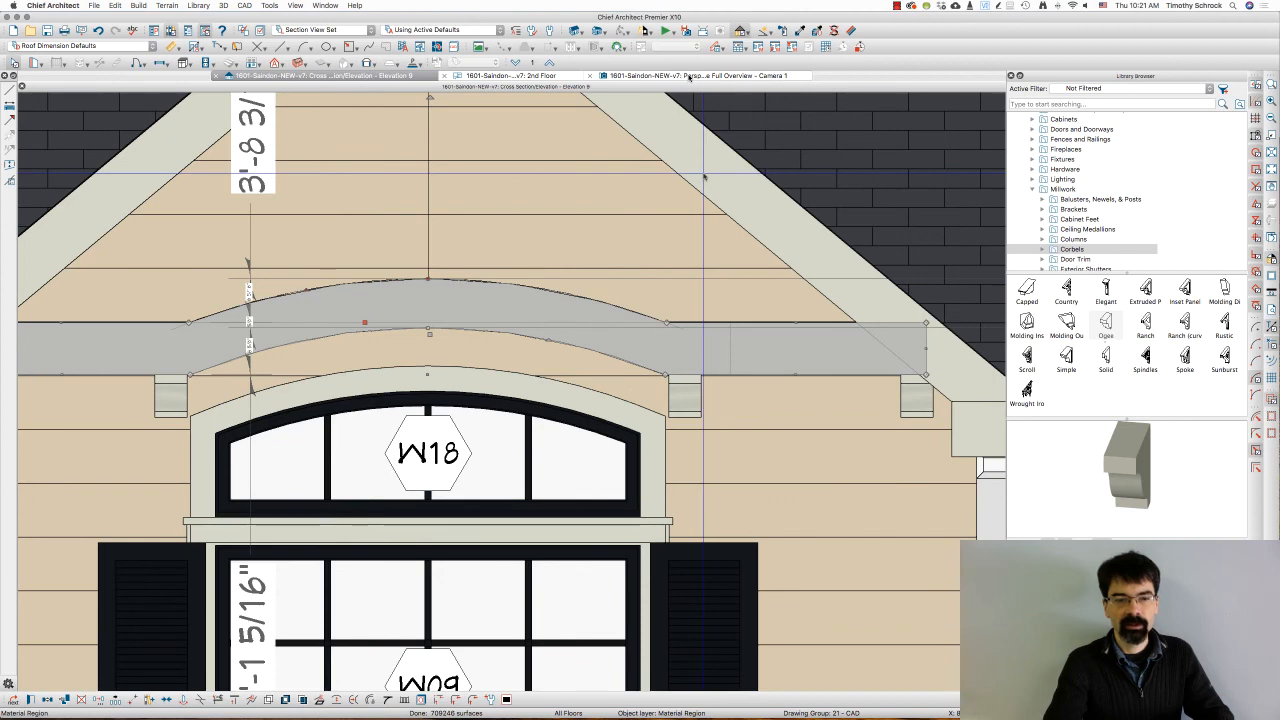
# - Switch to the Perspective Full Overview Camera 1 view of the house
pyautogui.click(700, 75)
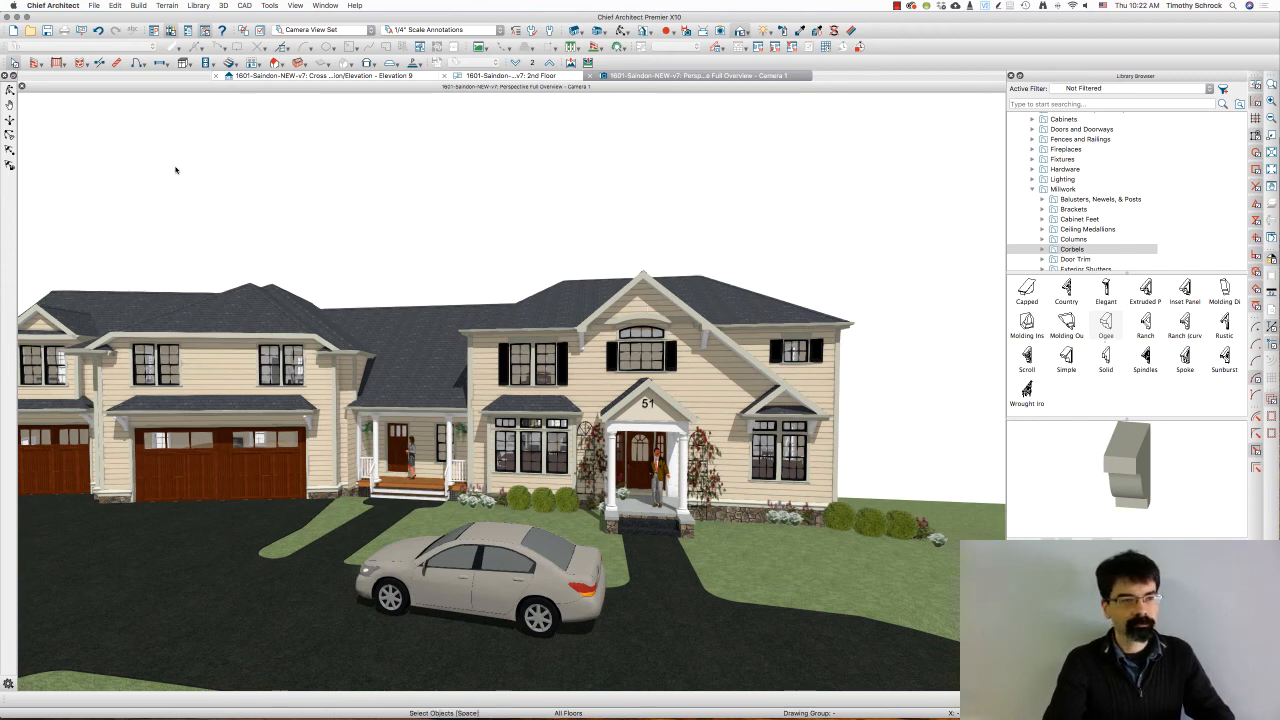
pyautogui.moveTo(540, 362)
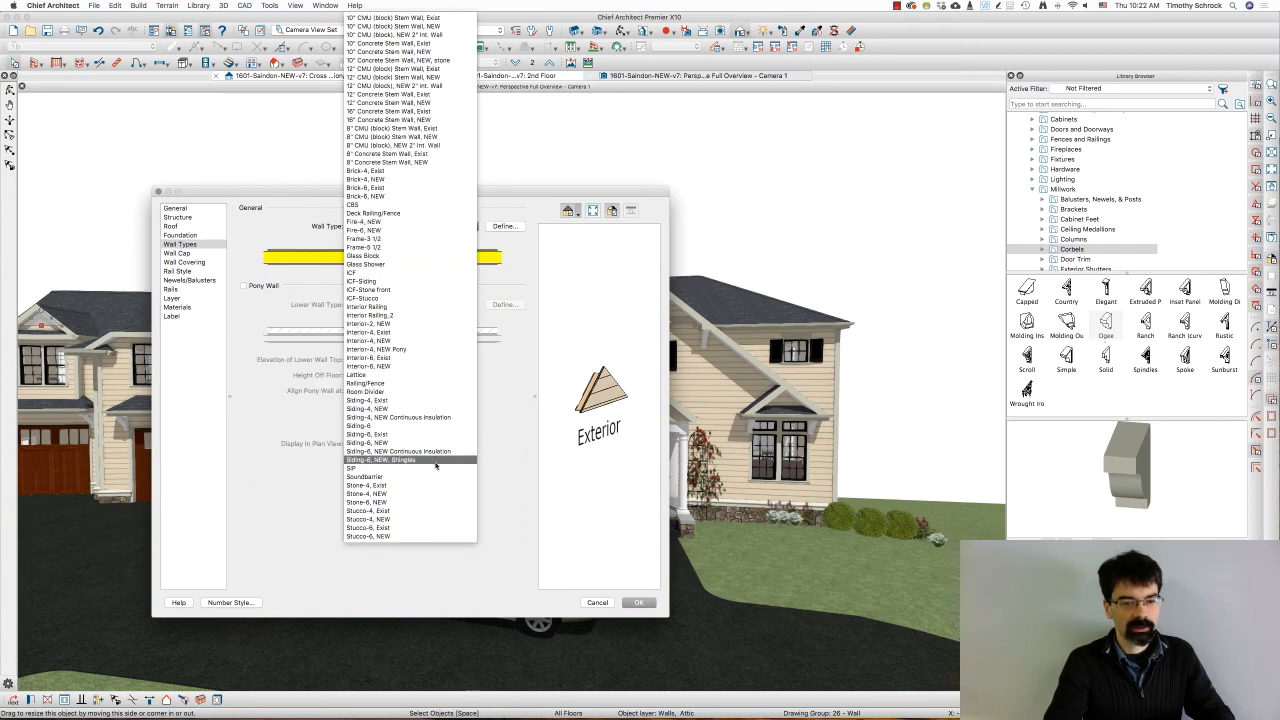
# - Set the region's top layer to the gray shingle material from Plan Materials
pyautogui.click(383, 459)
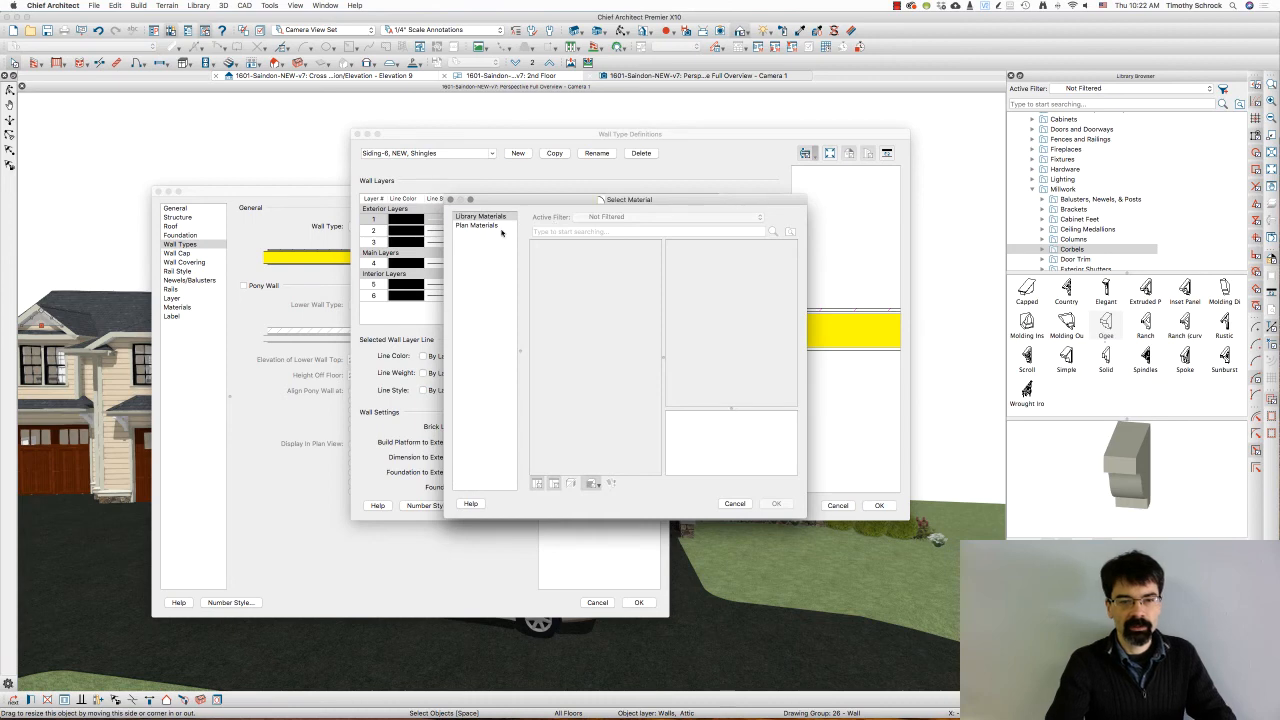
pyautogui.click(477, 225)
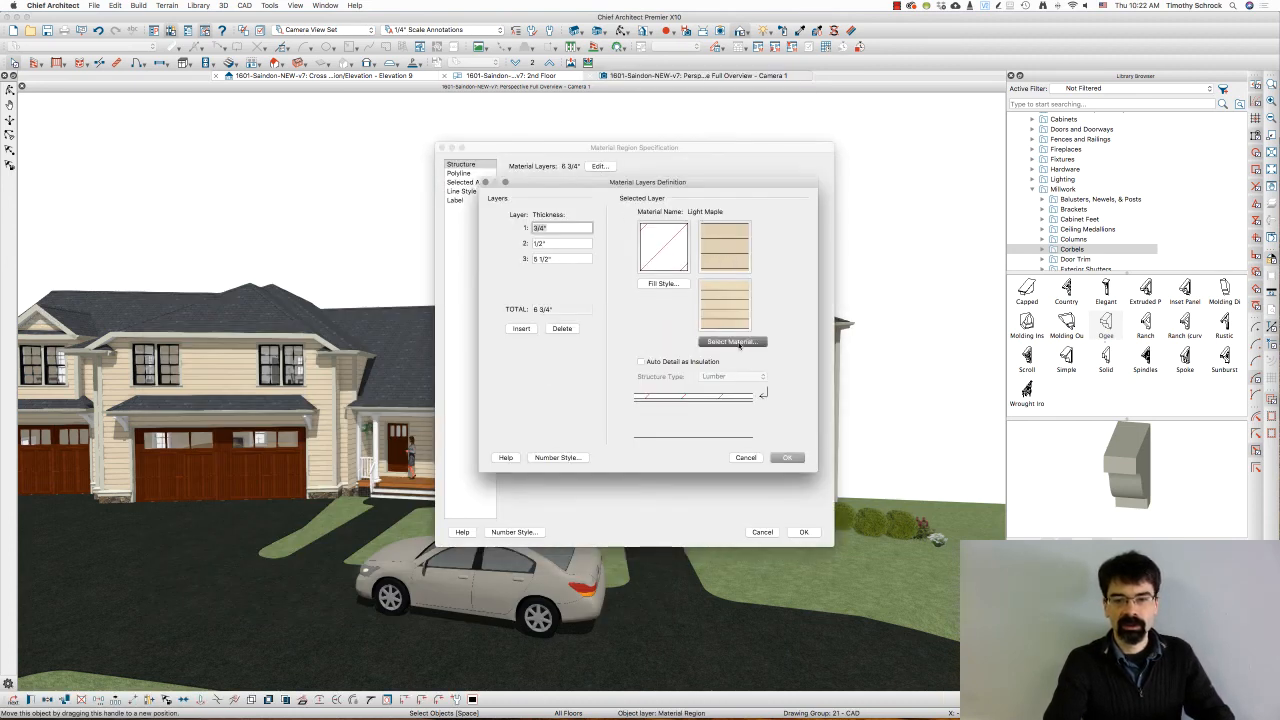
pyautogui.click(731, 341)
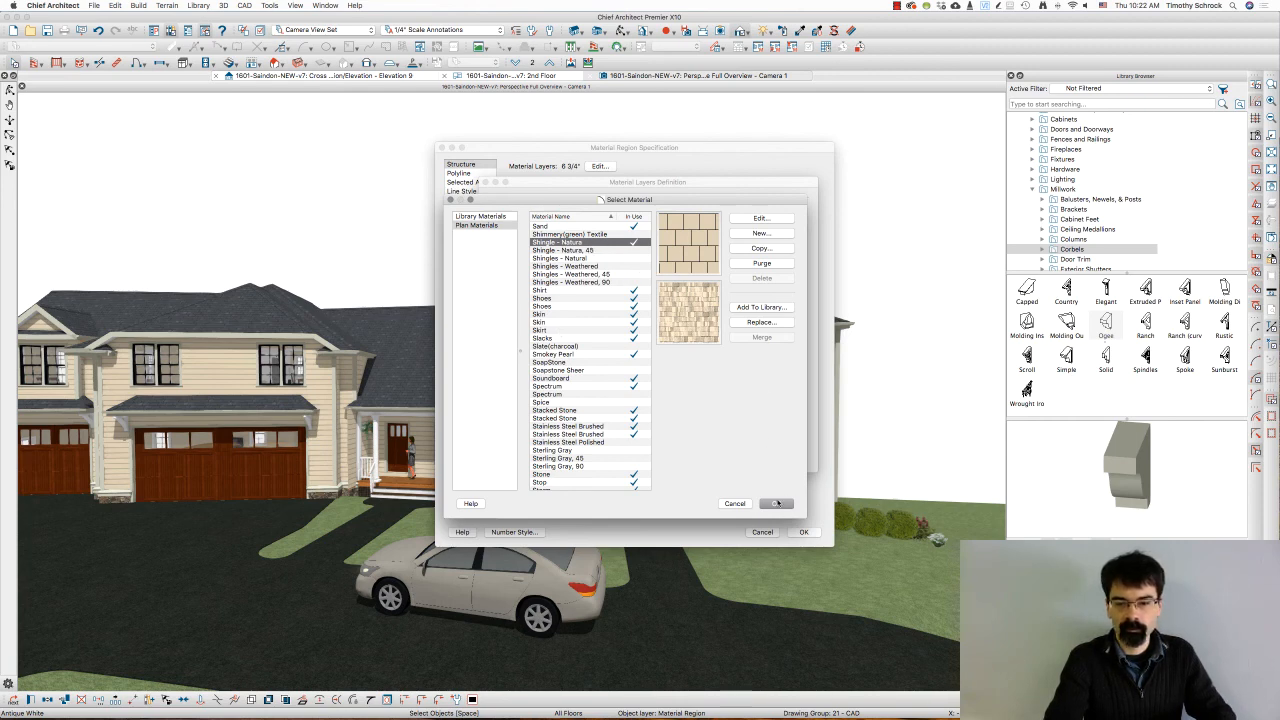
pyautogui.click(776, 503)
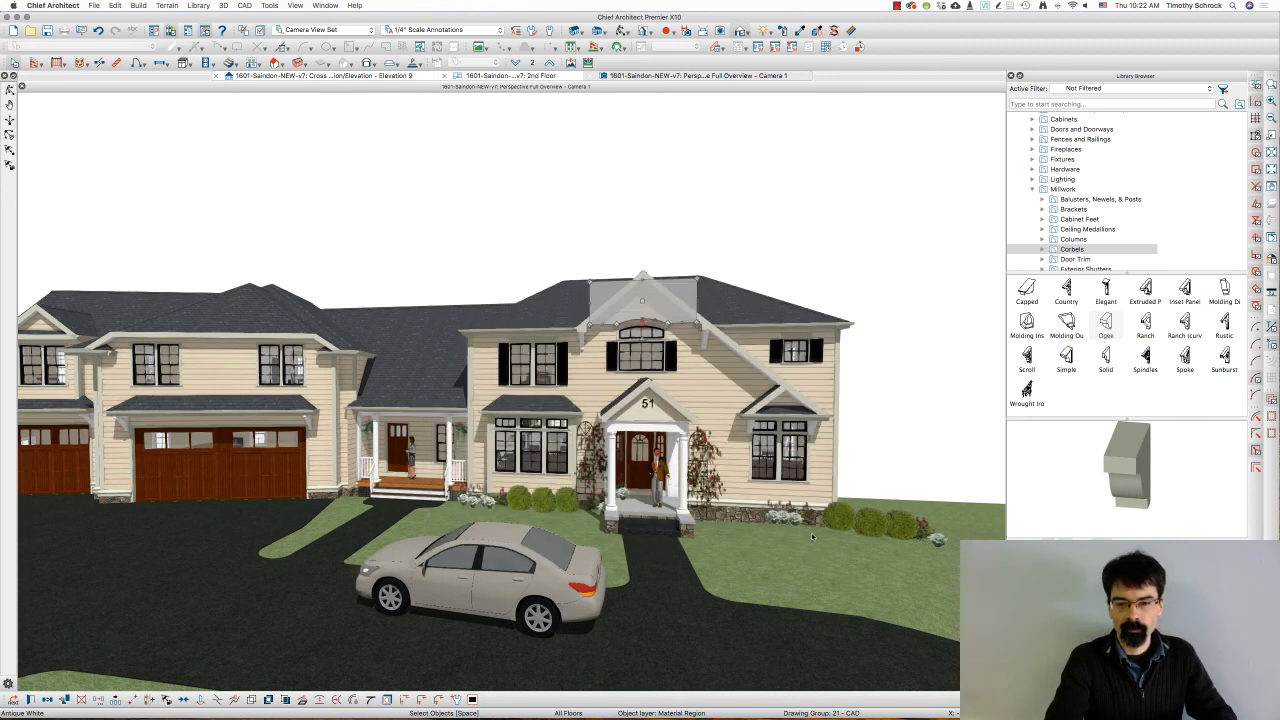
pyautogui.moveTo(912, 296)
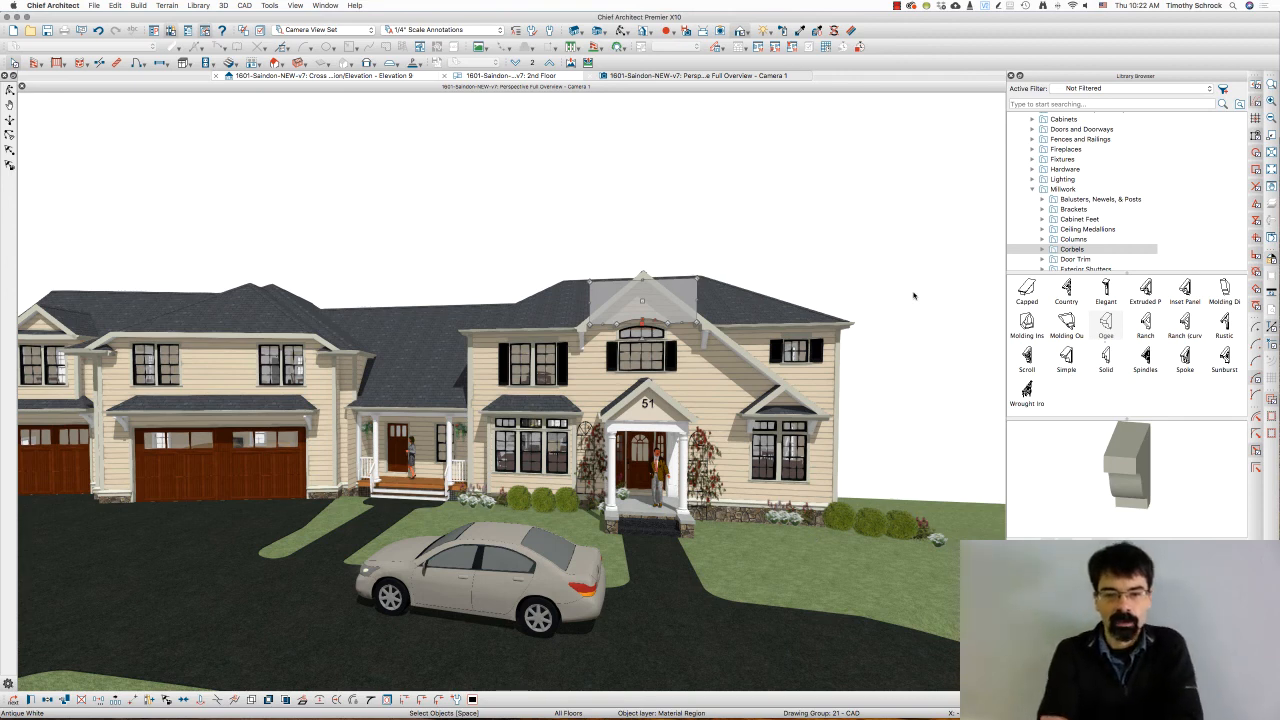